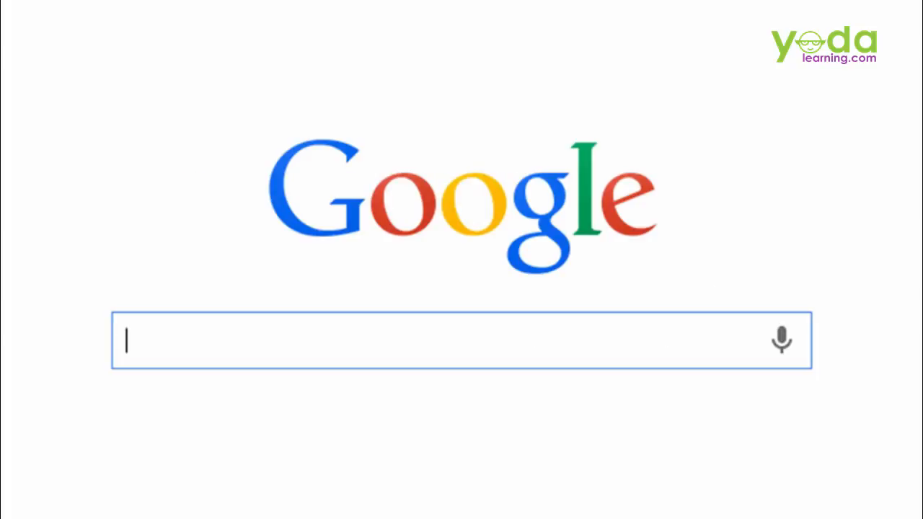
Step: Begin typing 'vba' into the Google search box
text(vba)
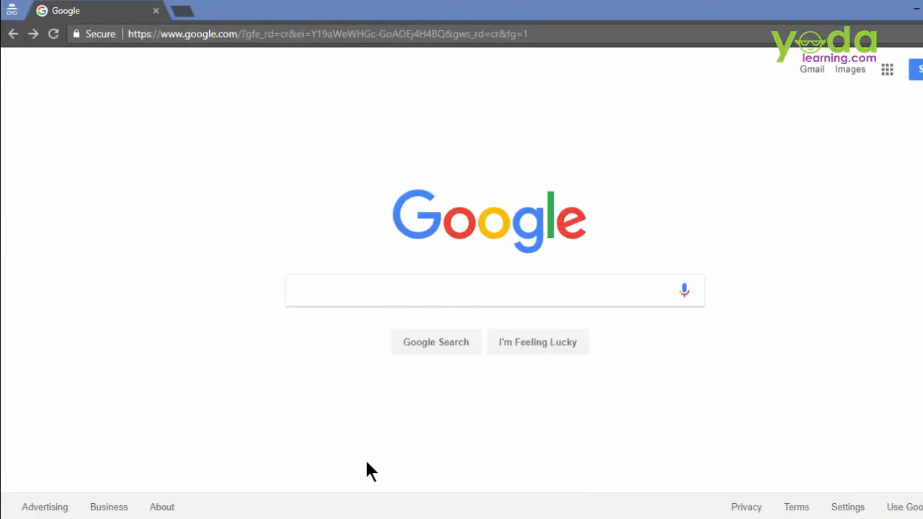
Step: Search Google for 'vba code to create index of links to worksheets'
text(vba code to)
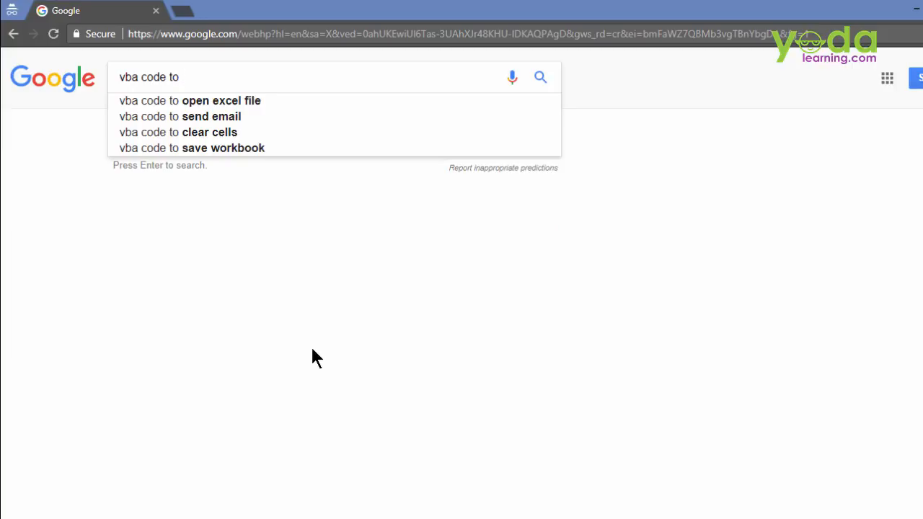
text(create i)
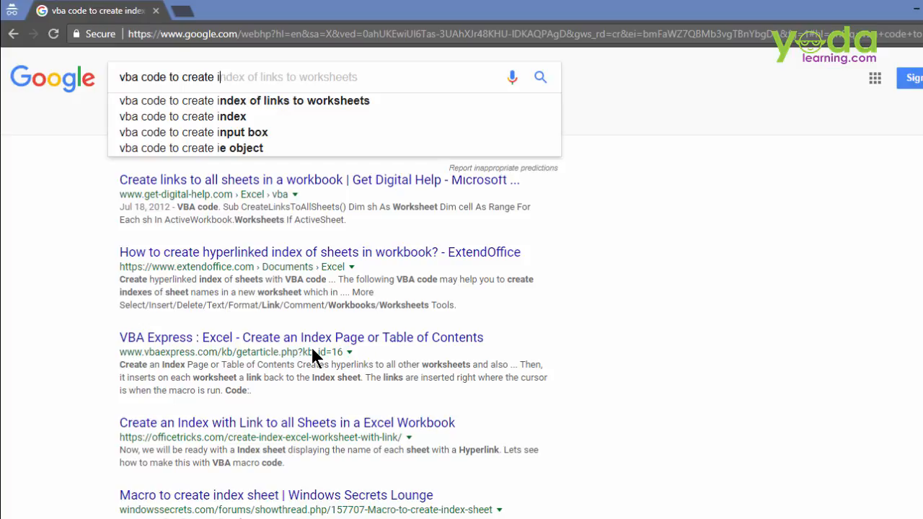
mouse_move(220, 112)
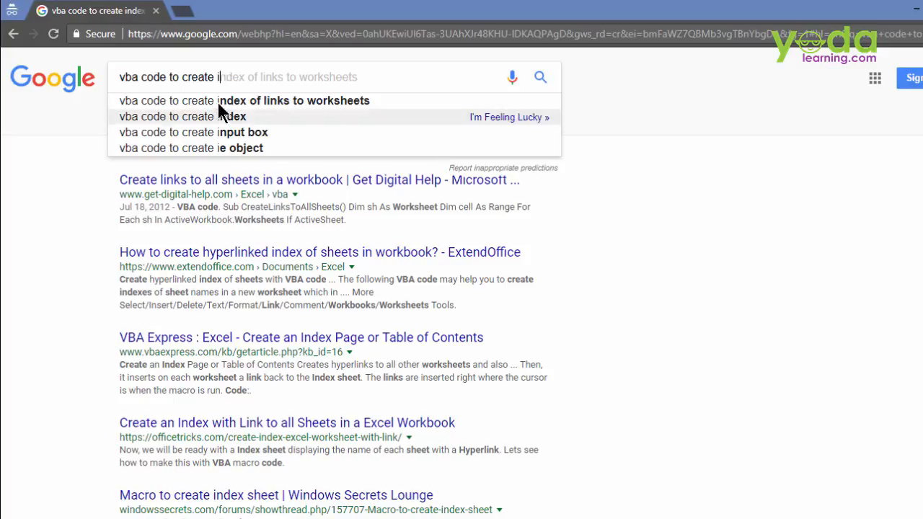
mouse_move(216, 100)
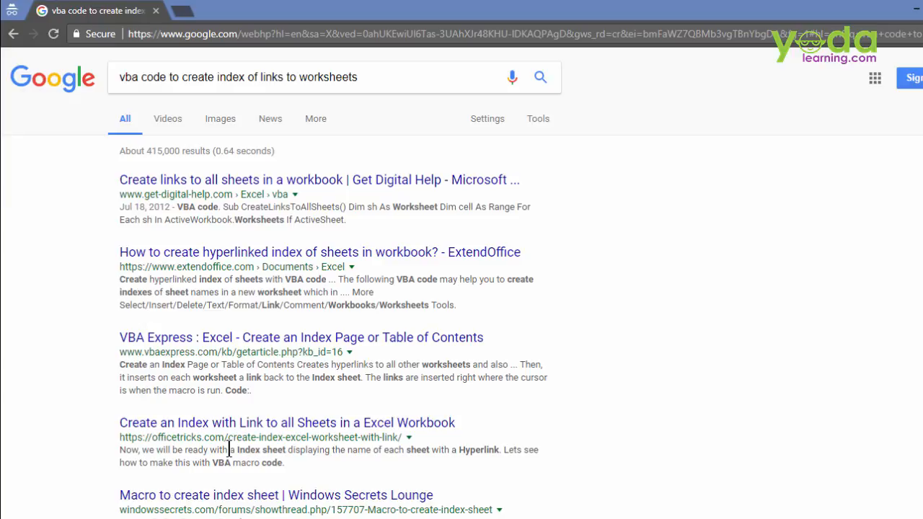
mouse_move(220, 179)
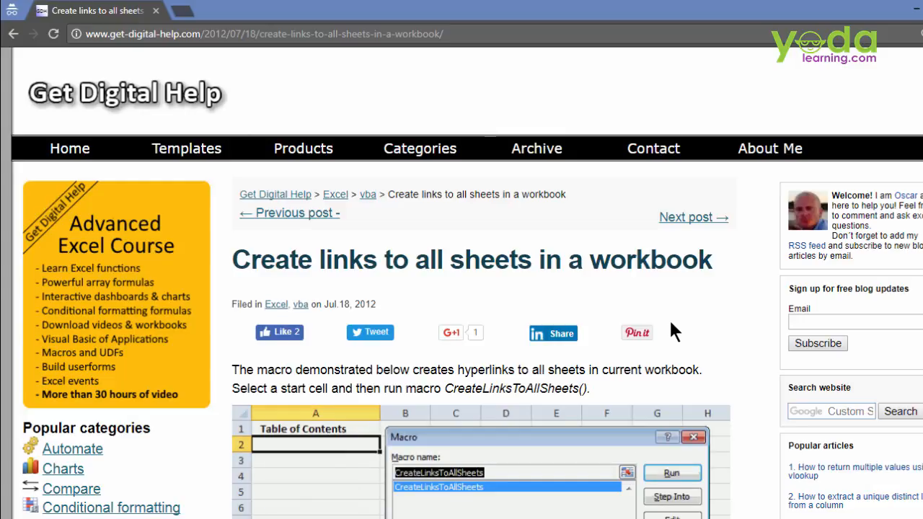
Step: Select and copy the CreateLinksToAllSheets VBA code from the article
scroll(down, 3)
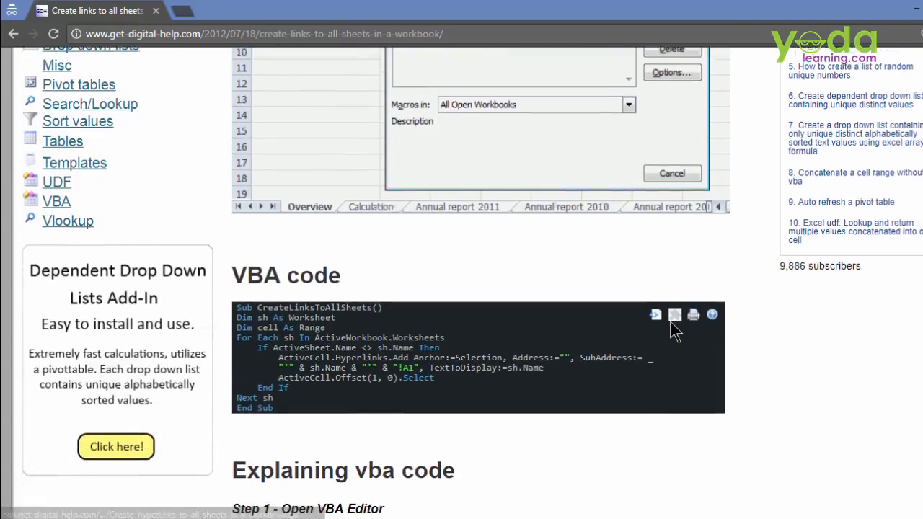
scroll(down, 3)
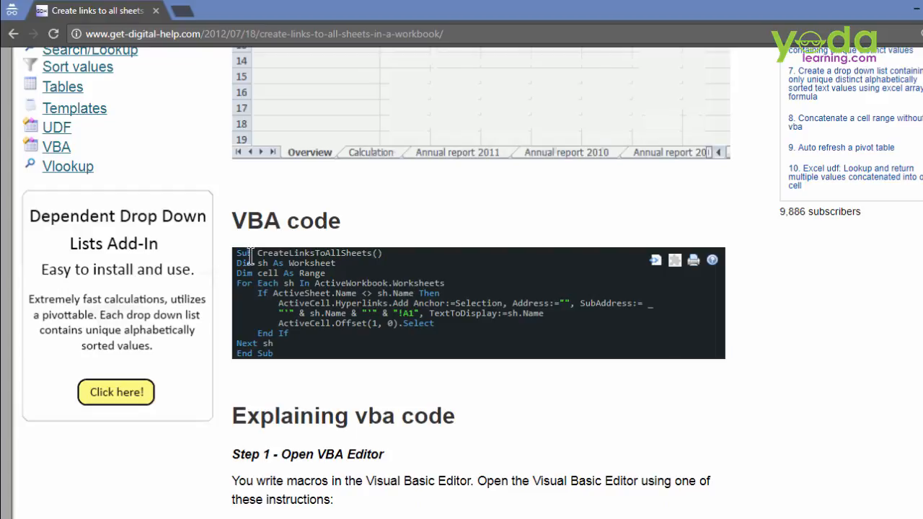
drag(249, 252, 274, 353)
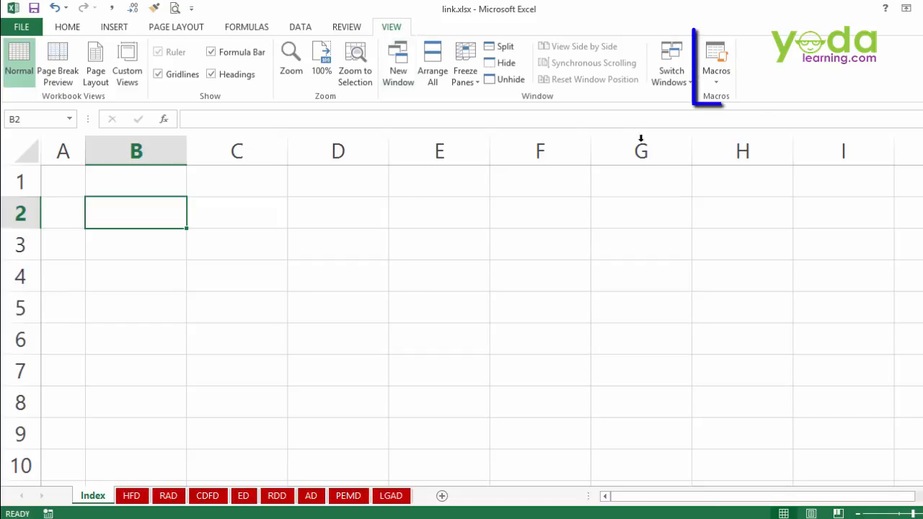
Step: Create a new macro named 'test' from View Macros, opening its empty Sub in Module1
click(716, 65)
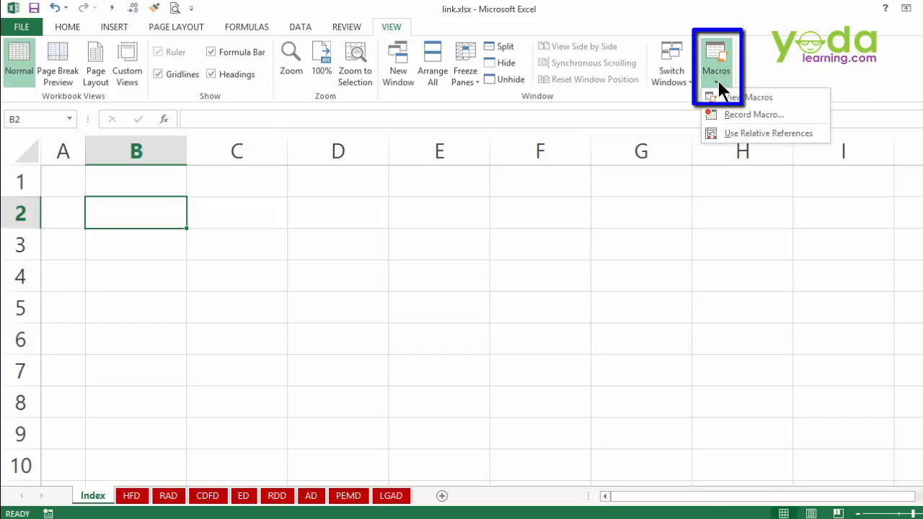
mouse_move(735, 98)
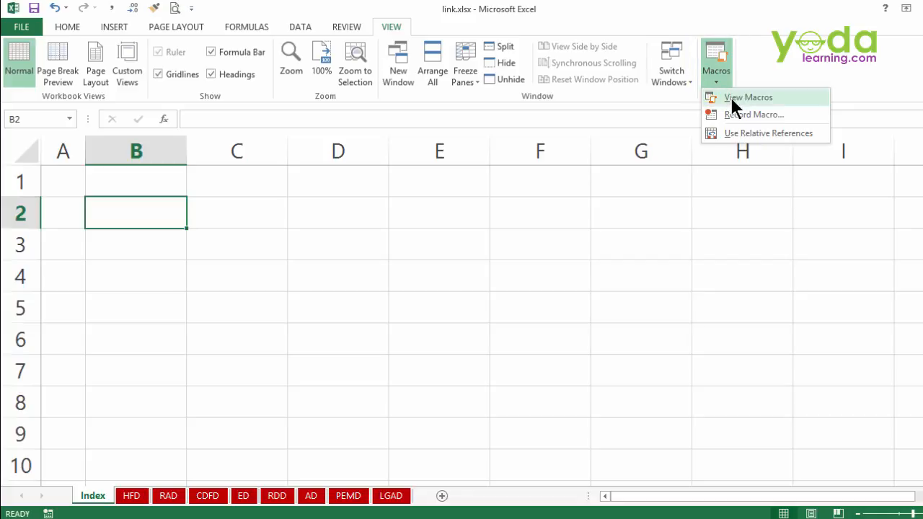
mouse_move(747, 96)
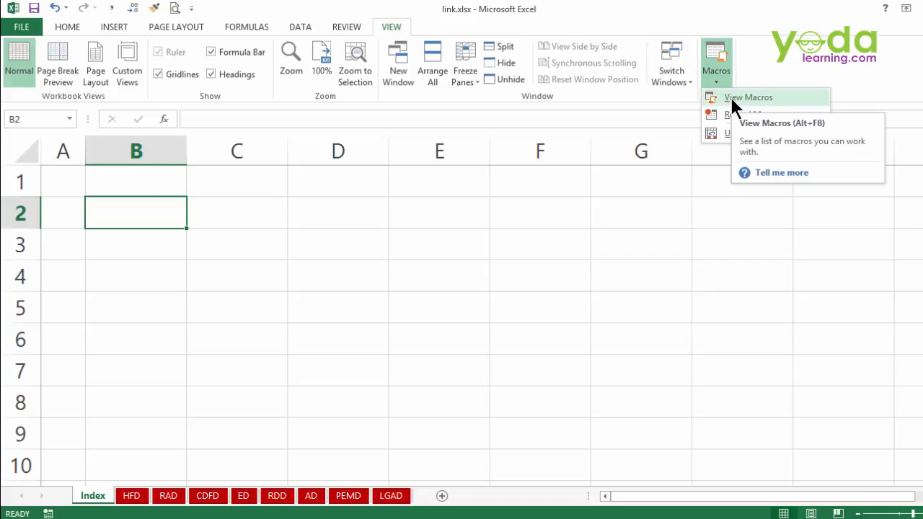
click(747, 97)
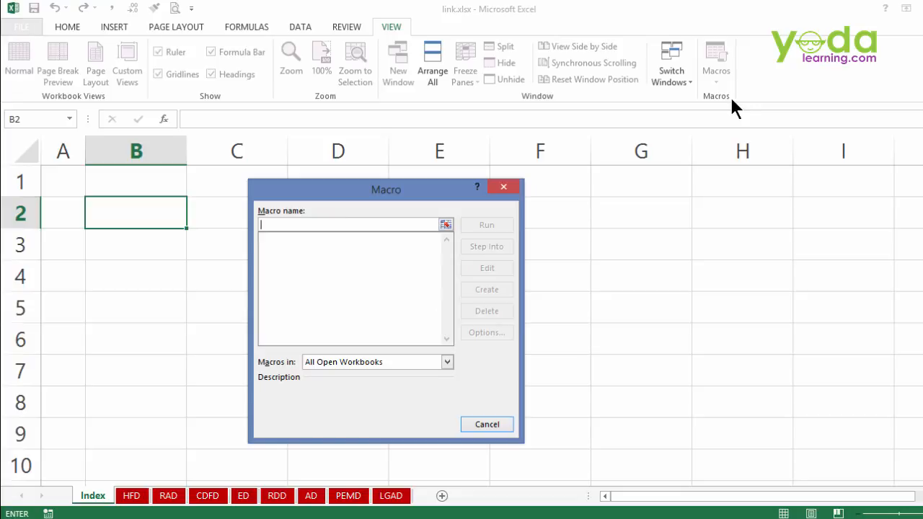
text(test)
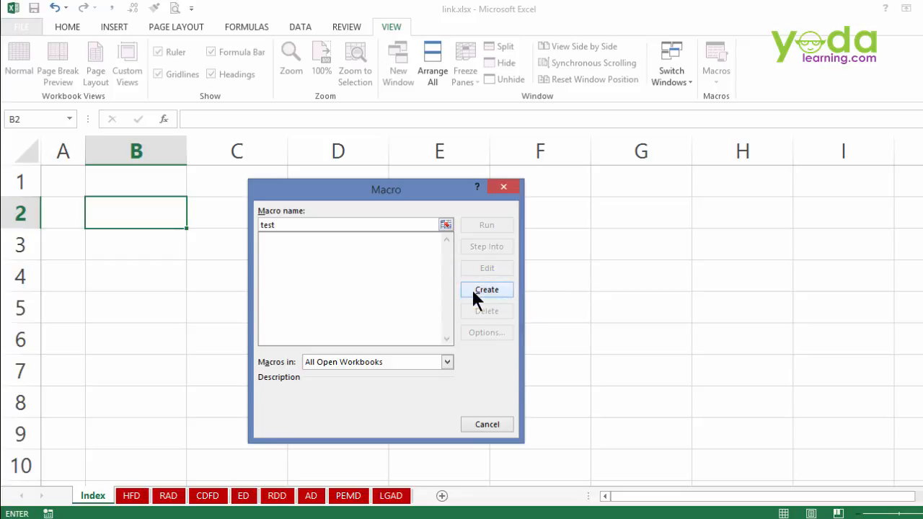
click(487, 289)
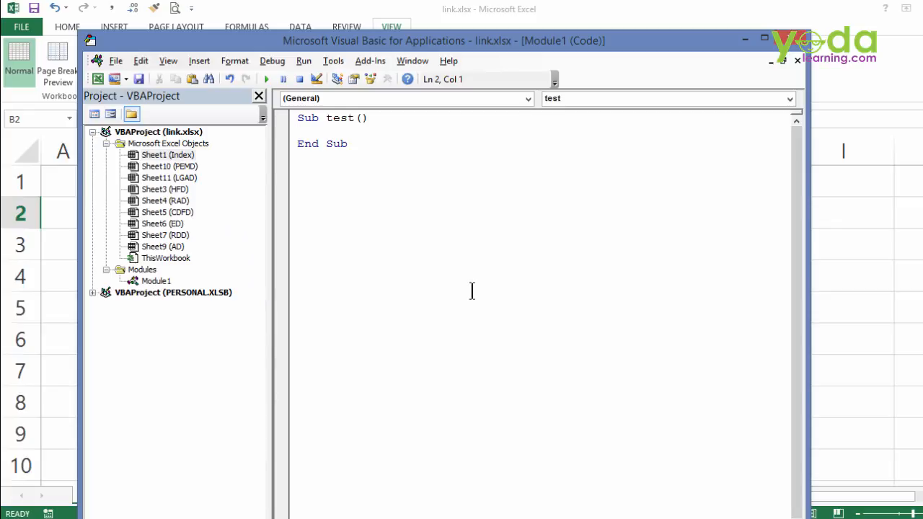
mouse_move(404, 172)
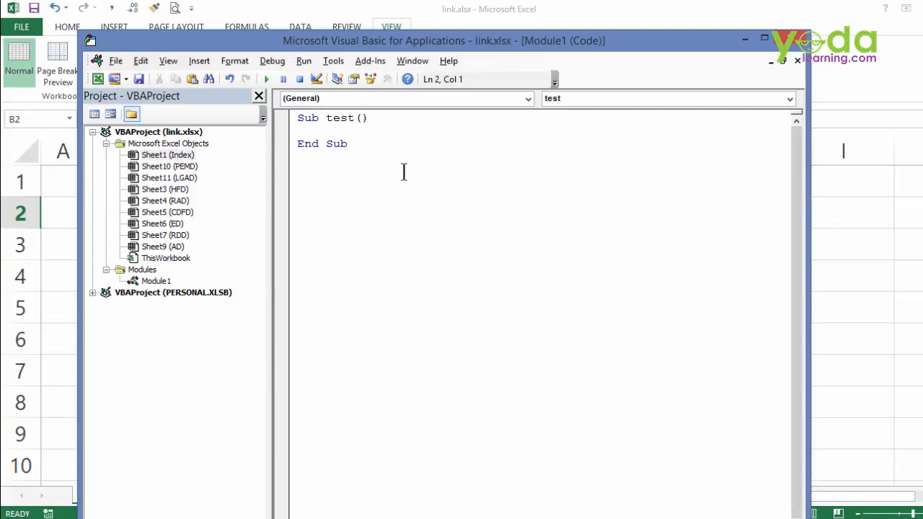
mouse_move(388, 157)
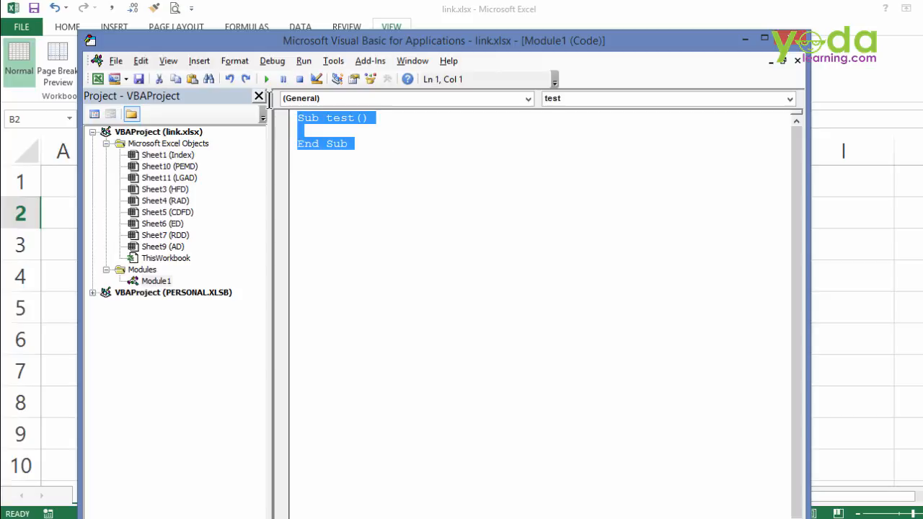
Step: Delete the empty test Sub and paste in the Sub CreateLinksToAllSheets() code
key(Delete)
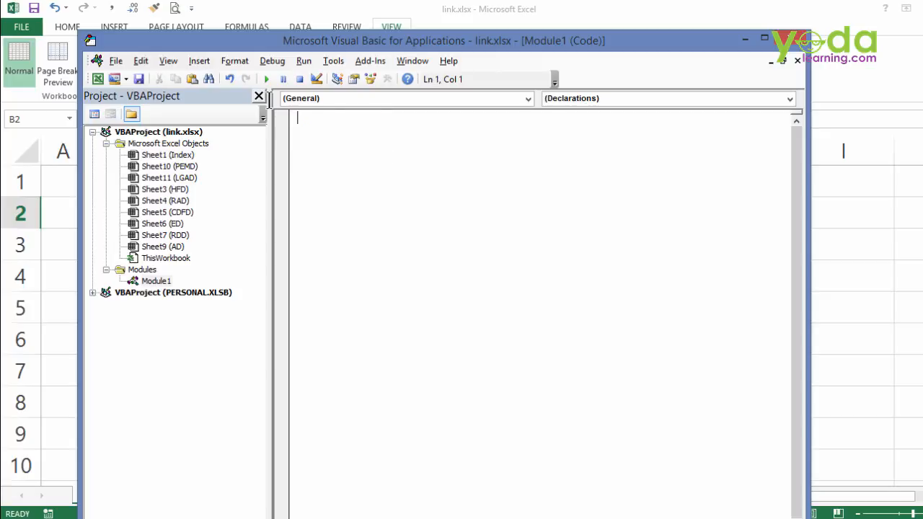
text(Sub CreateLinksToAllSheets())
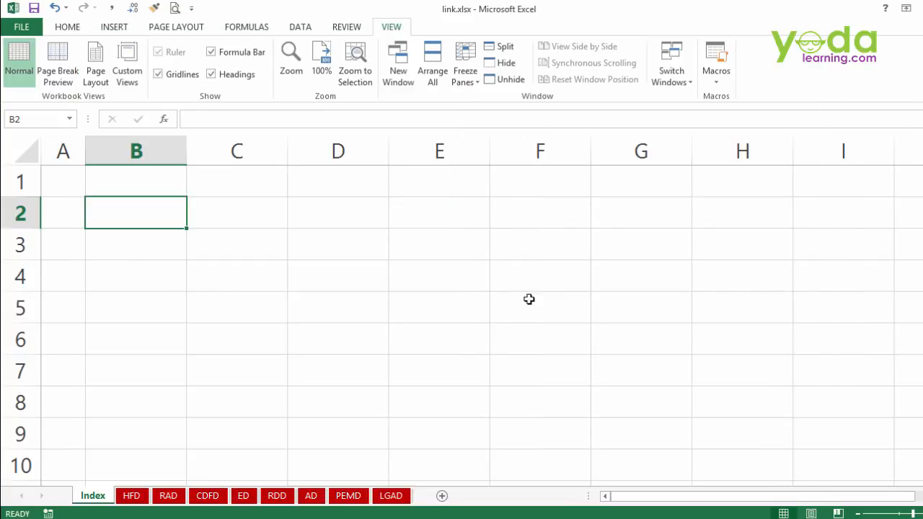
mouse_move(139, 212)
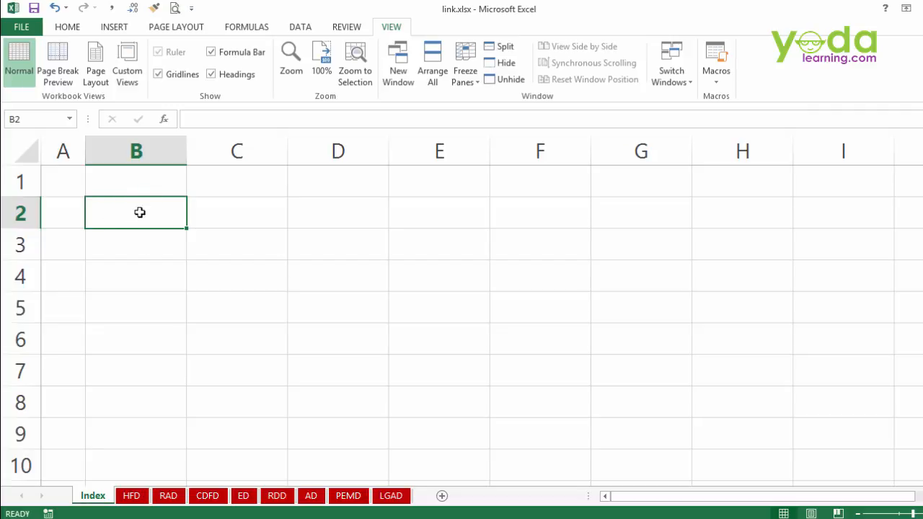
mouse_move(134, 224)
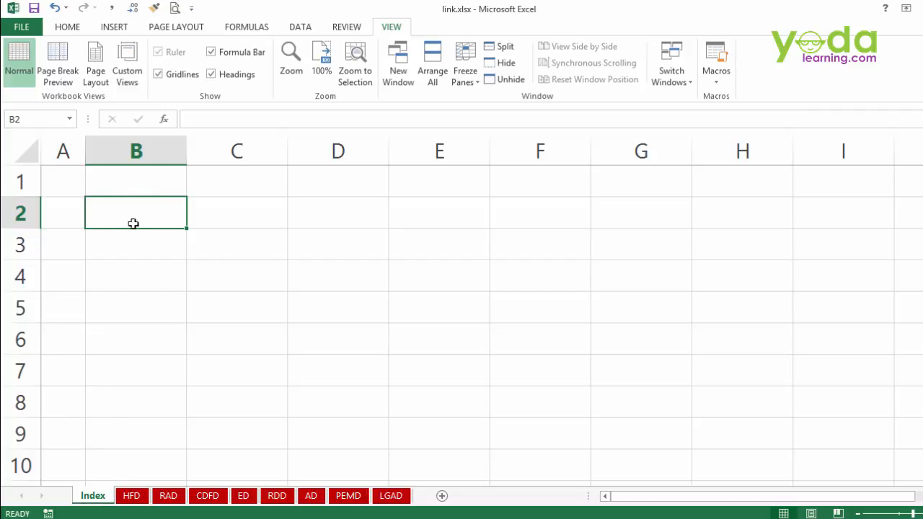
mouse_move(463, 97)
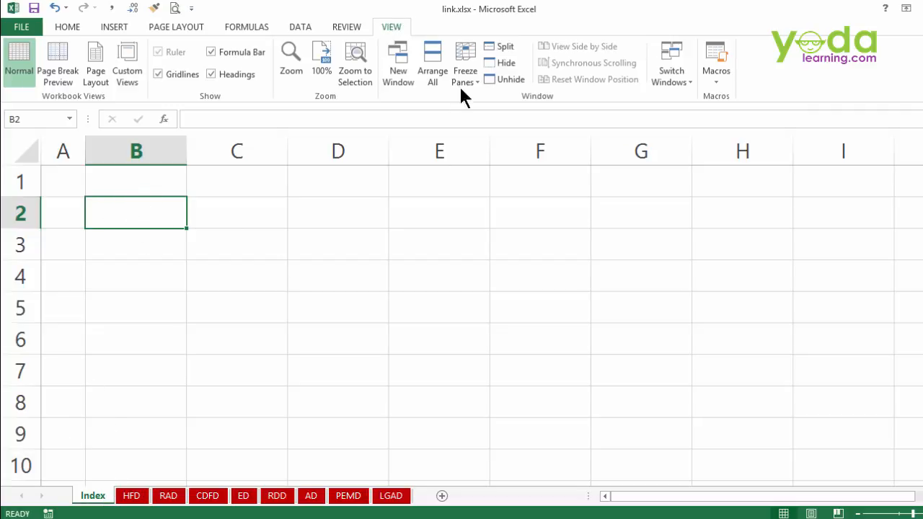
Step: Run CreateLinksToAllSheets so B2:B9 fill with hyperlinks to HFD through LGAD
click(715, 65)
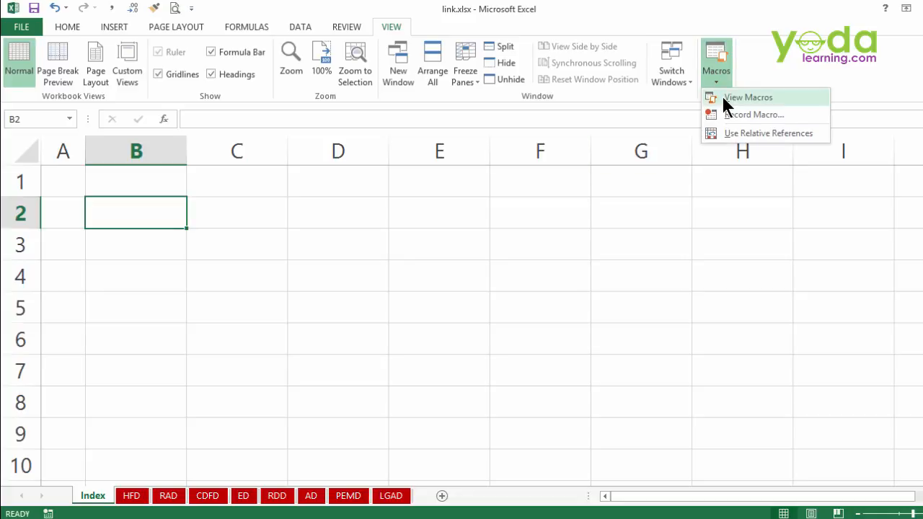
click(748, 97)
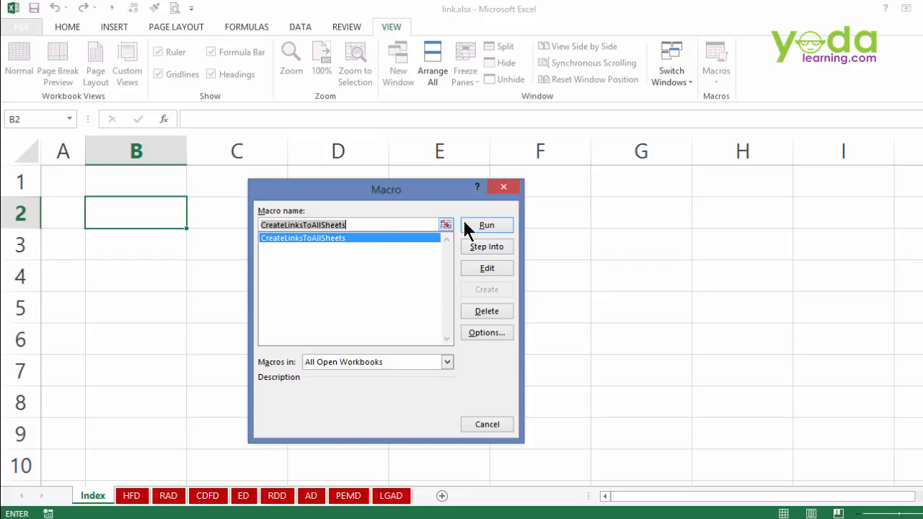
click(487, 225)
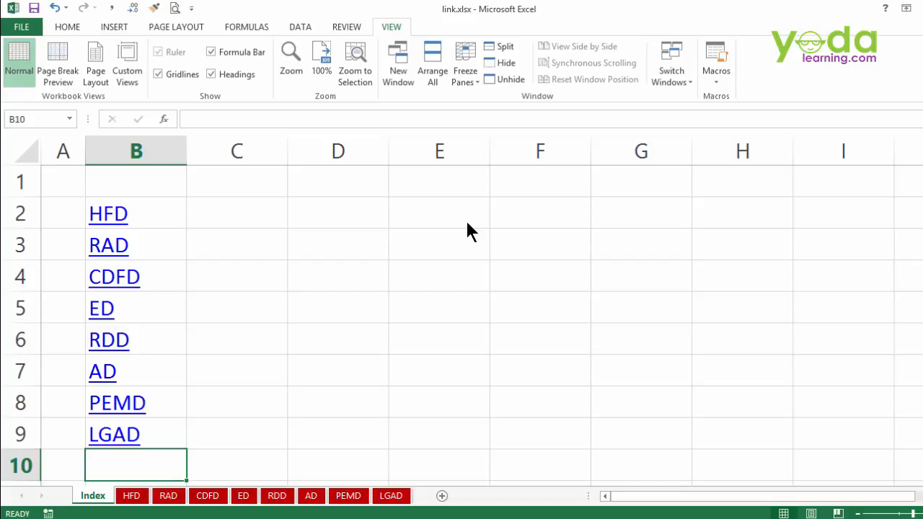
mouse_move(467, 221)
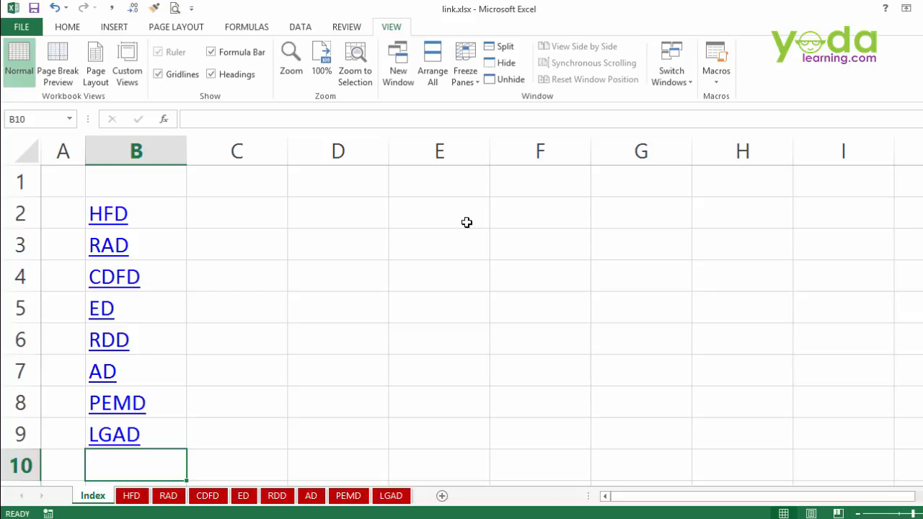
mouse_move(351, 245)
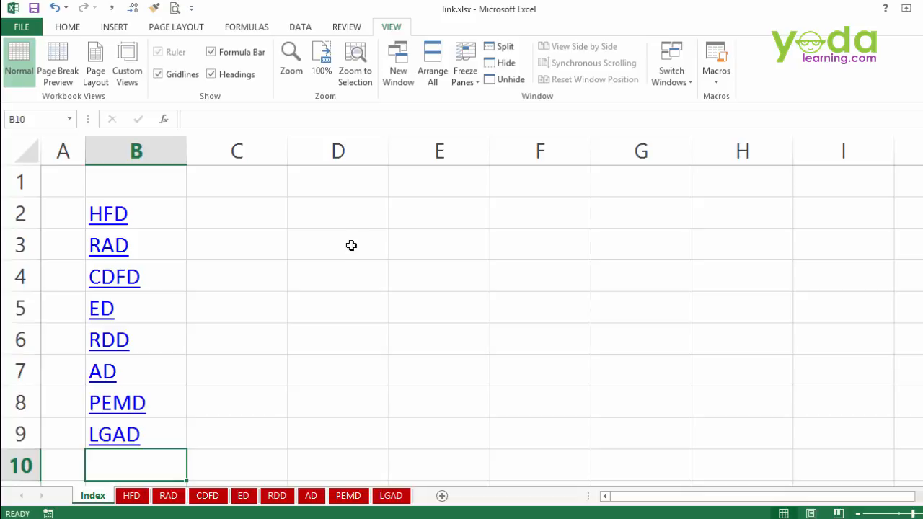
mouse_move(244, 217)
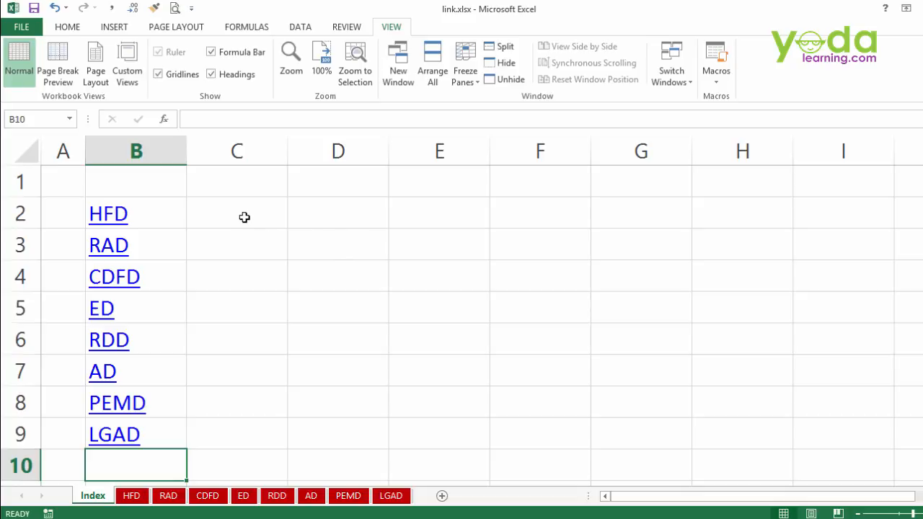
Step: From C2, start recording macro 'test2' in this workbook and select cell D2 as its action
click(236, 213)
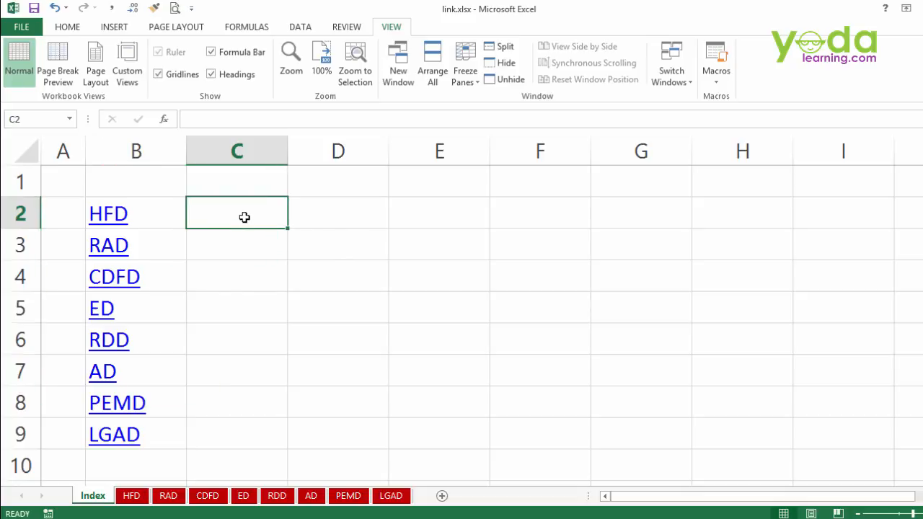
mouse_move(710, 105)
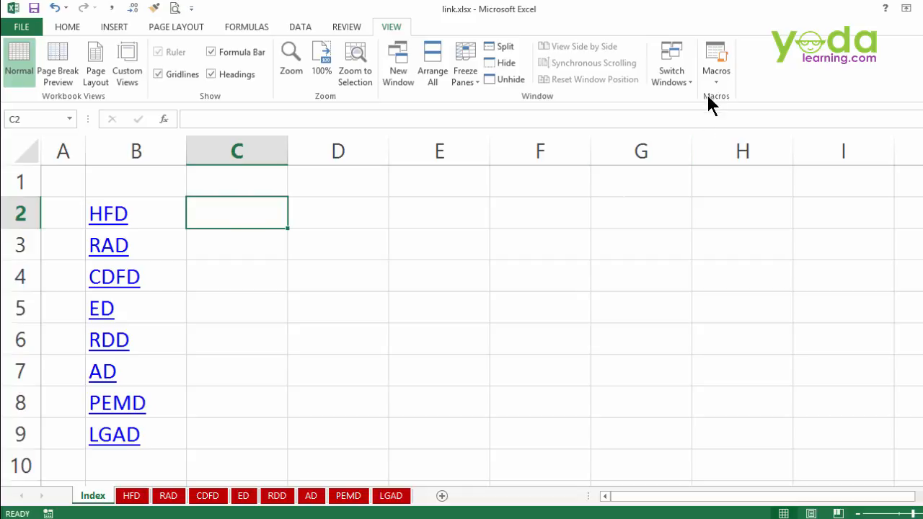
click(715, 65)
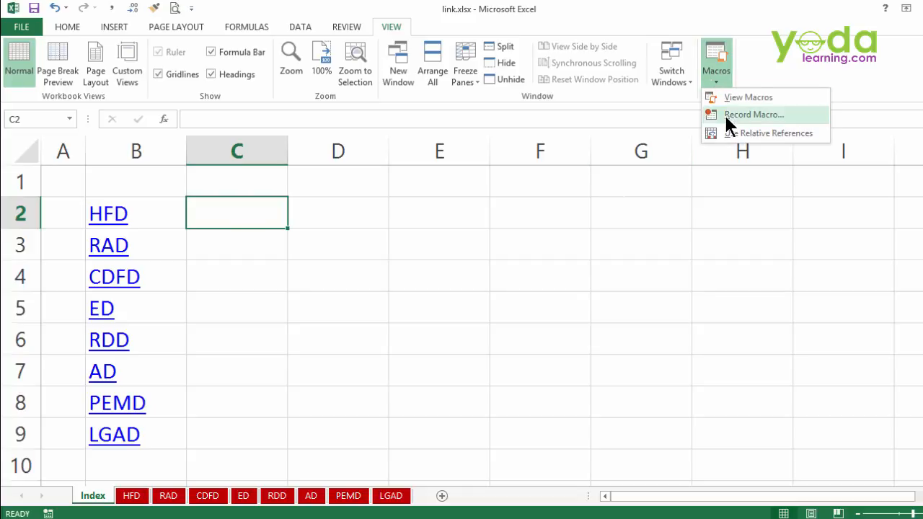
click(753, 114)
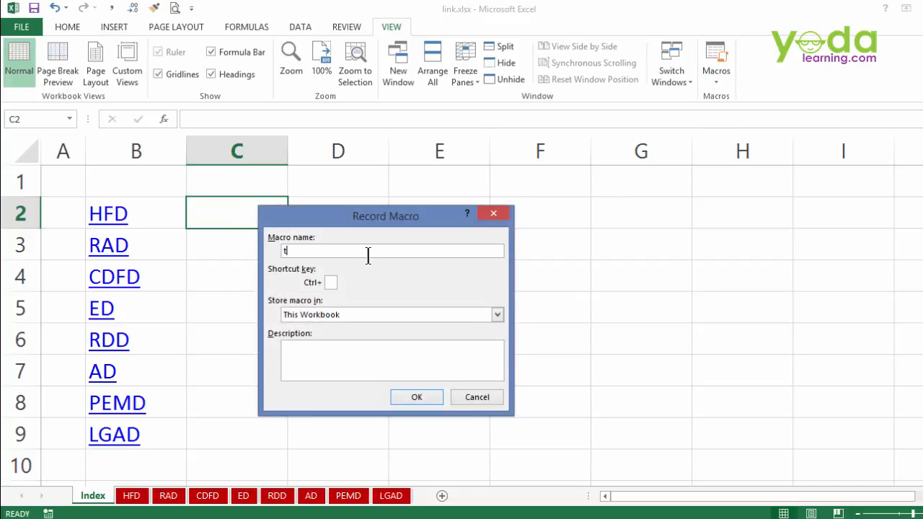
text(est2)
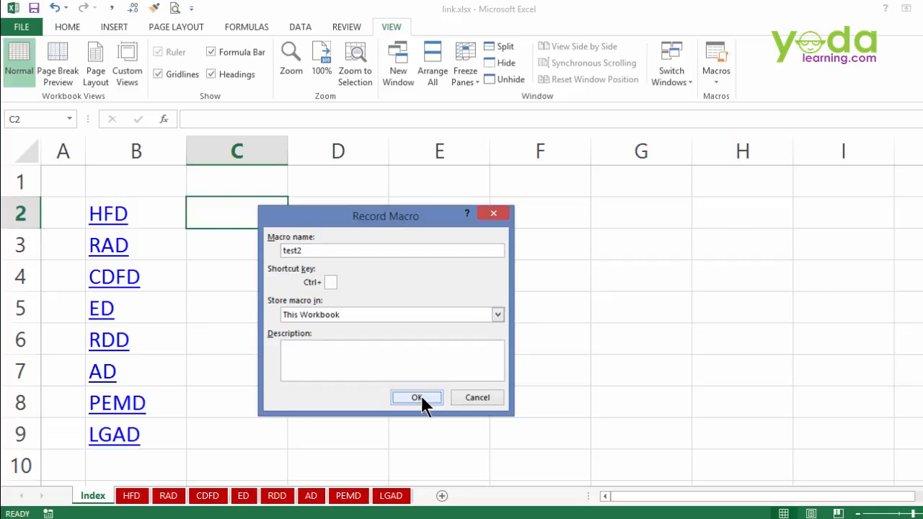
click(417, 397)
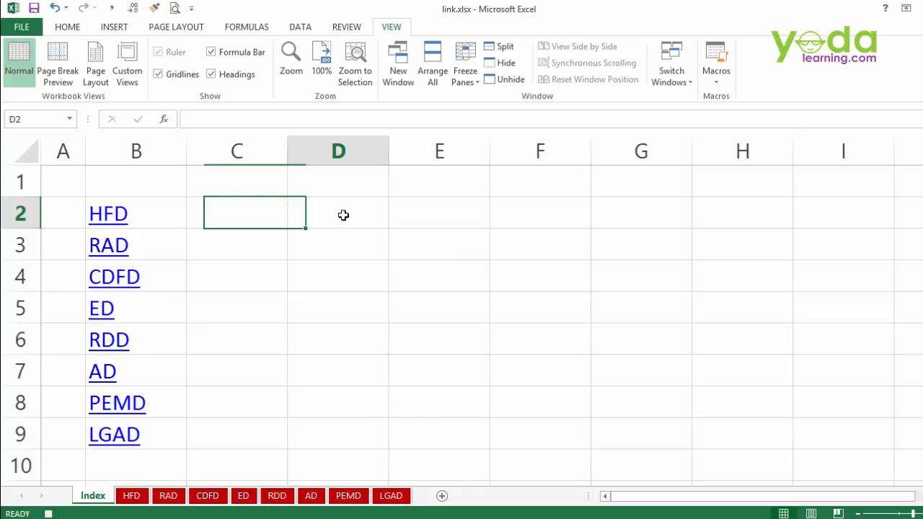
click(716, 61)
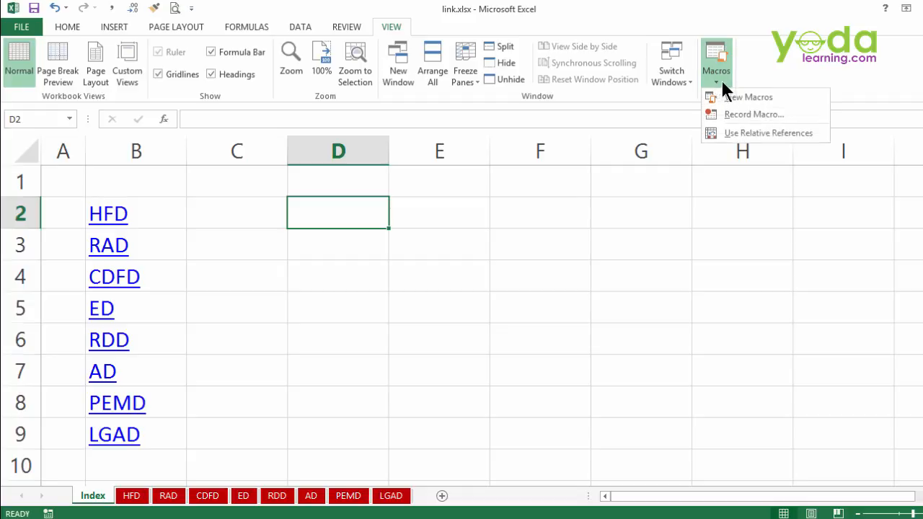
mouse_move(753, 114)
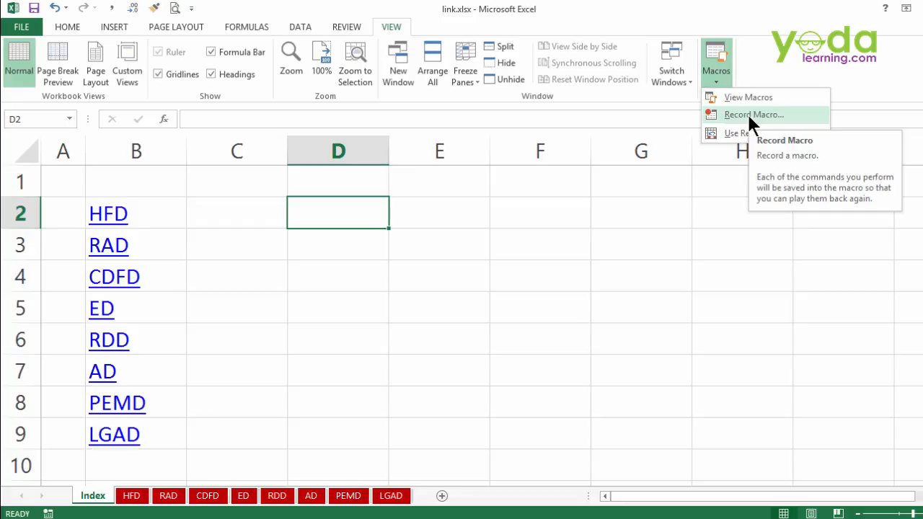
mouse_move(748, 97)
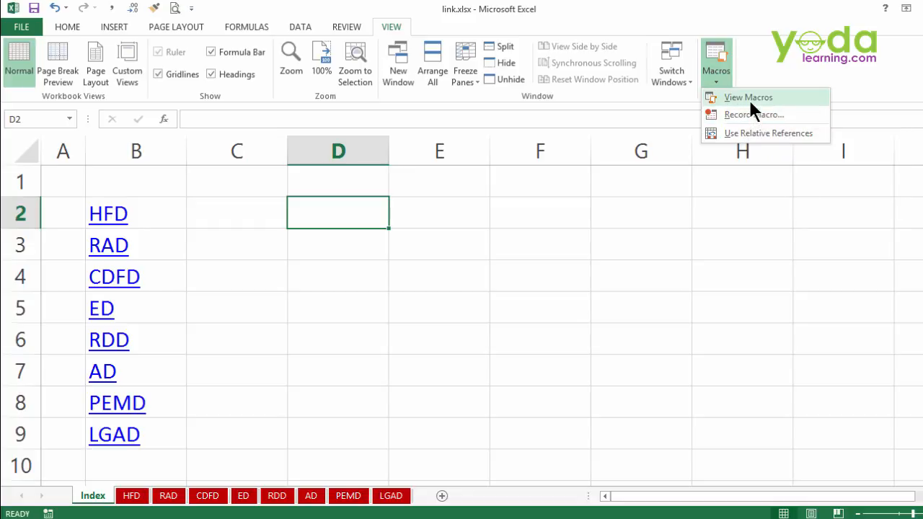
Step: Edit CreateLinksToAllSheets to add Range("C2").Select and remove the recorded test2 Sub
click(747, 96)
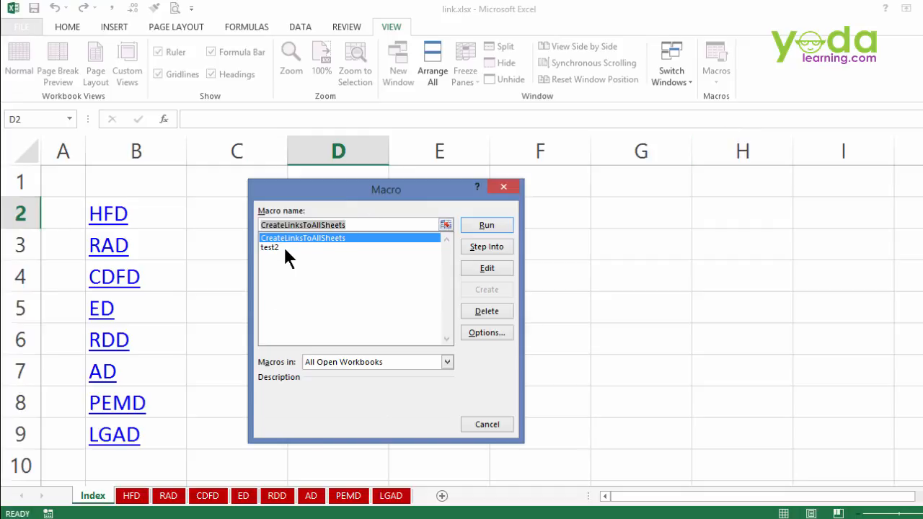
click(486, 267)
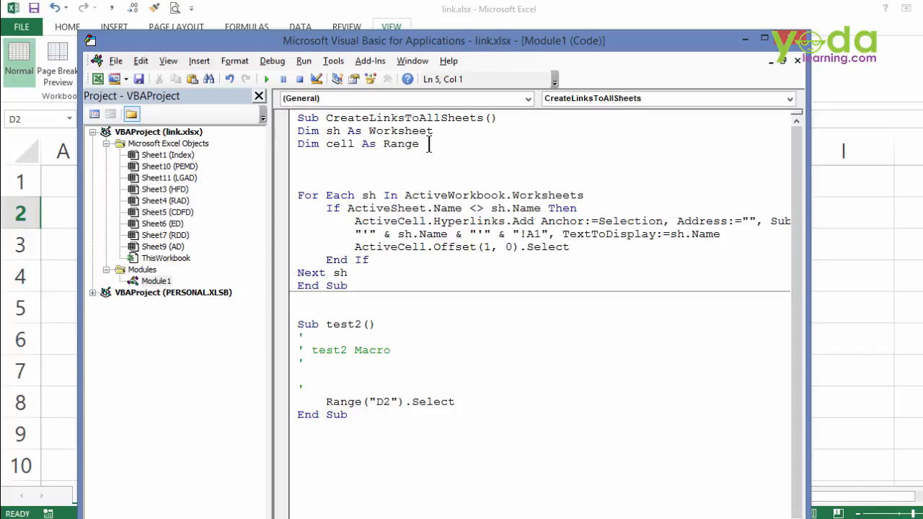
text(Range("D2").Select)
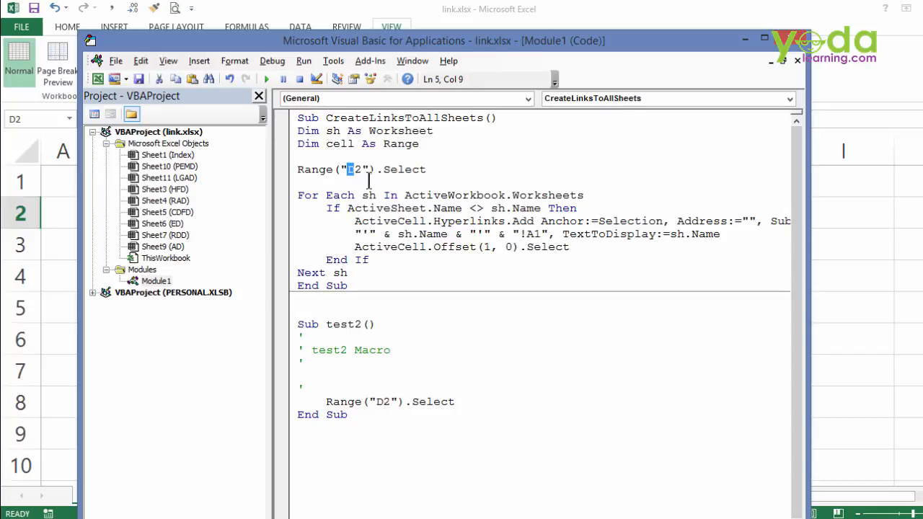
text(C)
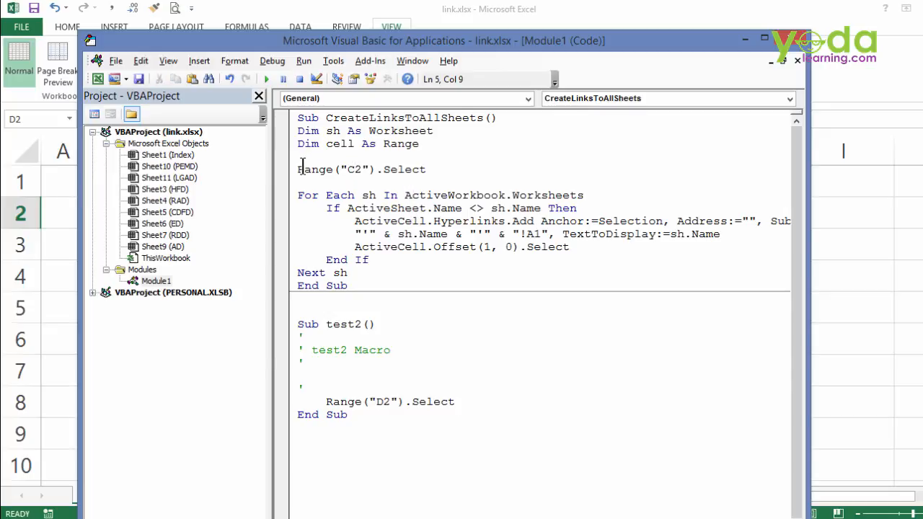
drag(302, 170, 425, 170)
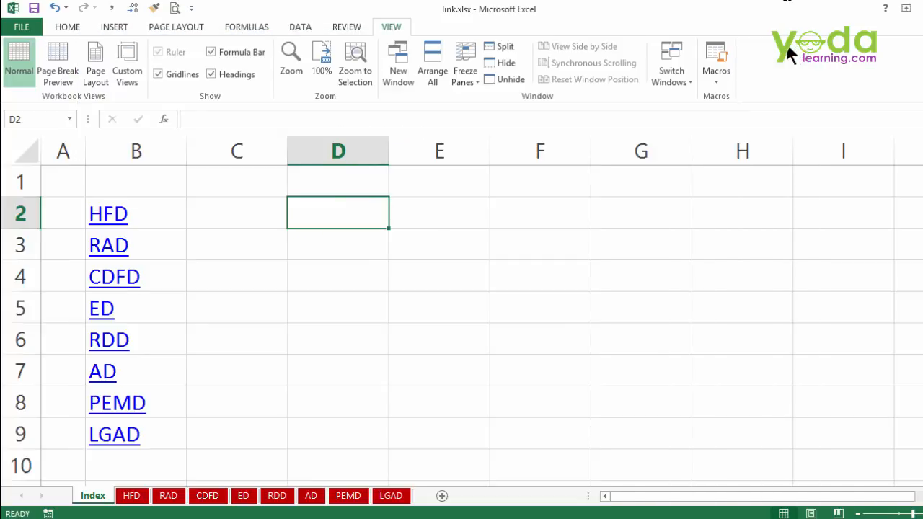
mouse_move(527, 217)
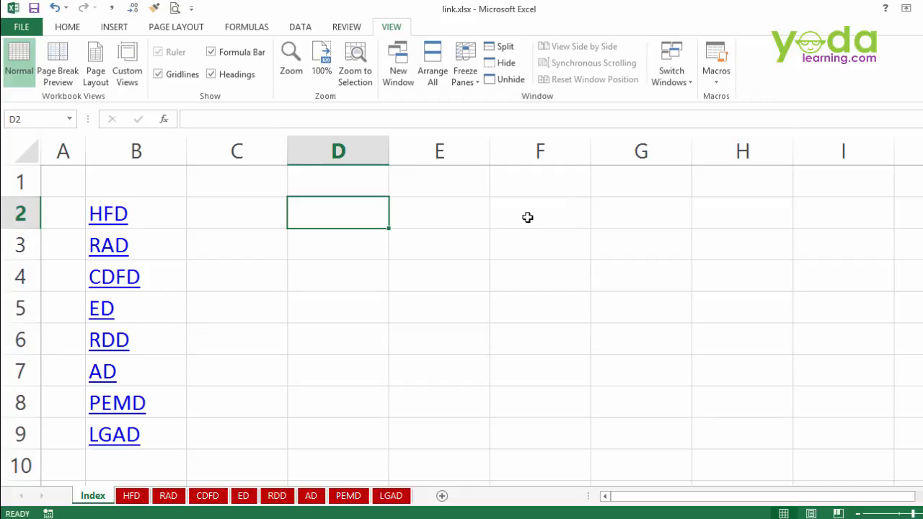
Step: From F1, run CreateLinksToAllSheets again so C2:C9 get hyperlinks to HFD through LGAD
click(540, 181)
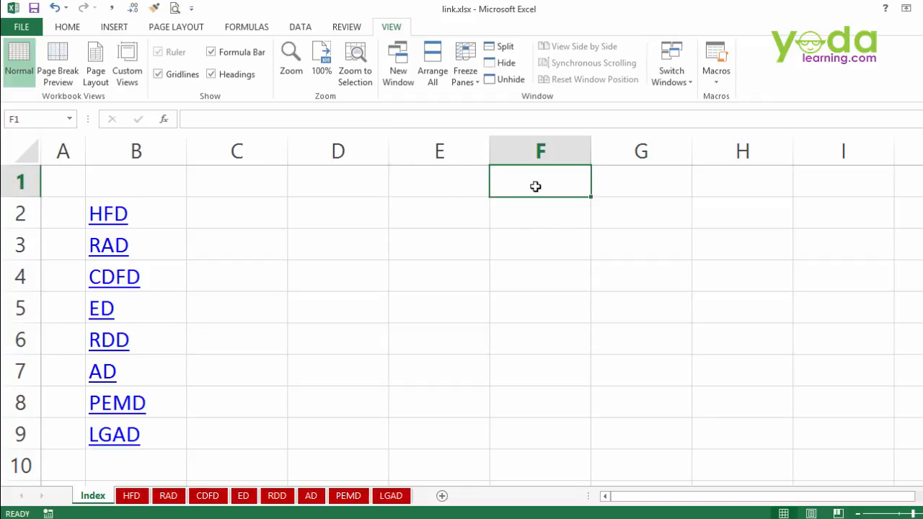
click(716, 61)
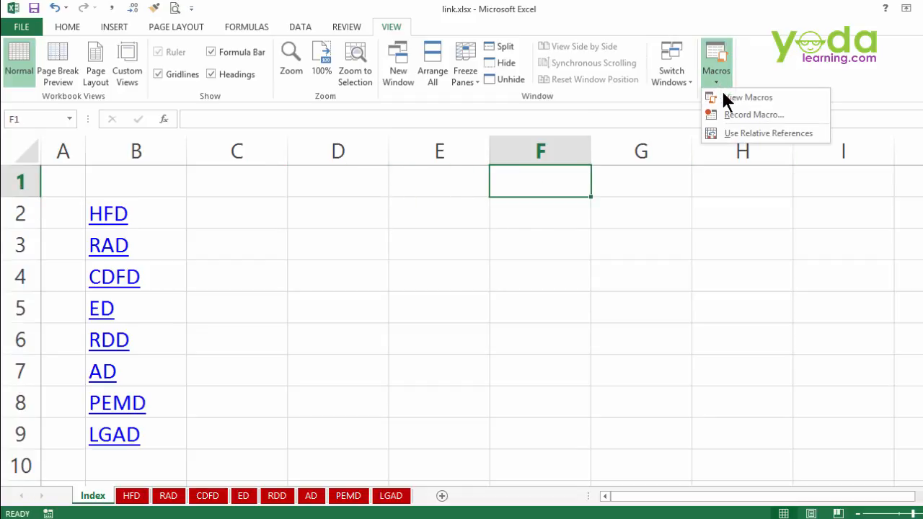
click(746, 97)
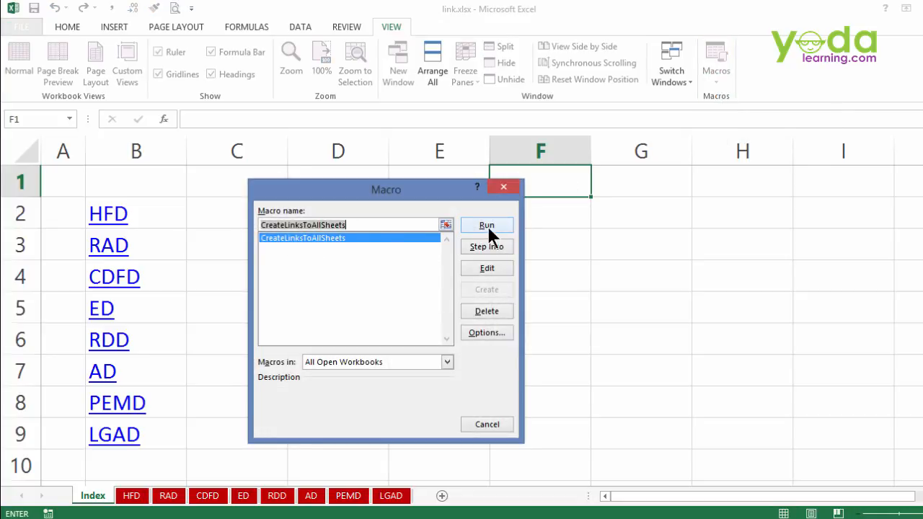
click(486, 225)
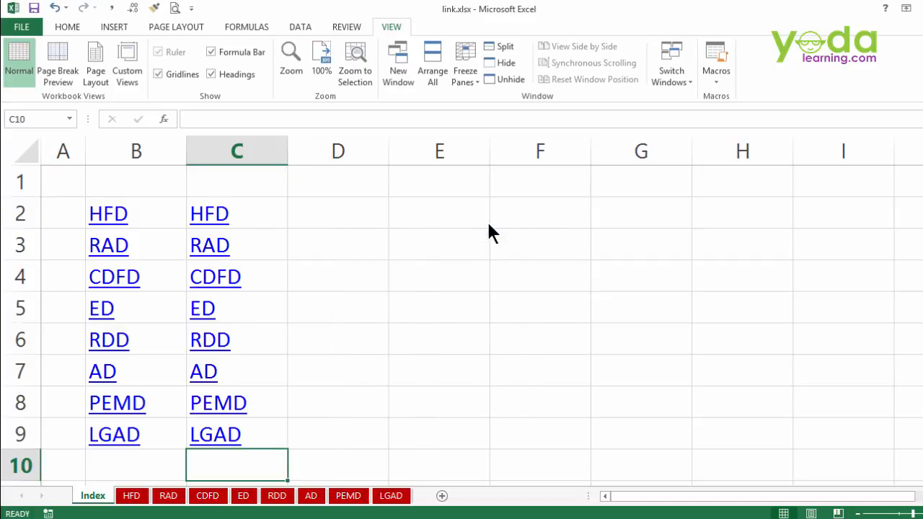
mouse_move(287, 215)
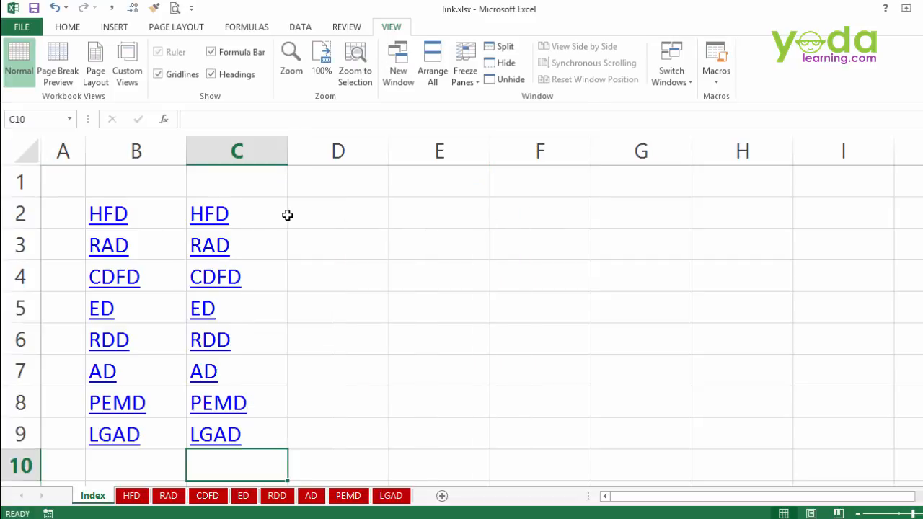
mouse_move(346, 315)
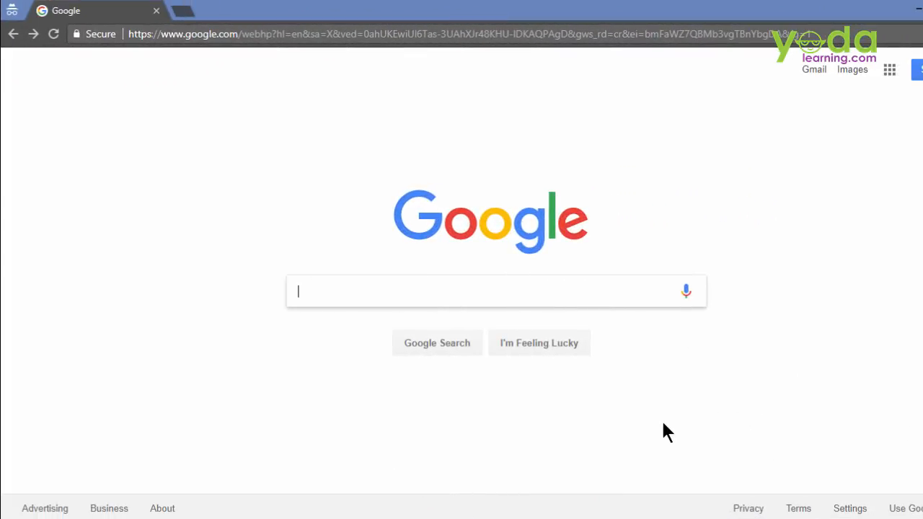
Step: Search Google for 'vba code to convert numbers to words rupee'
text(vba code to)
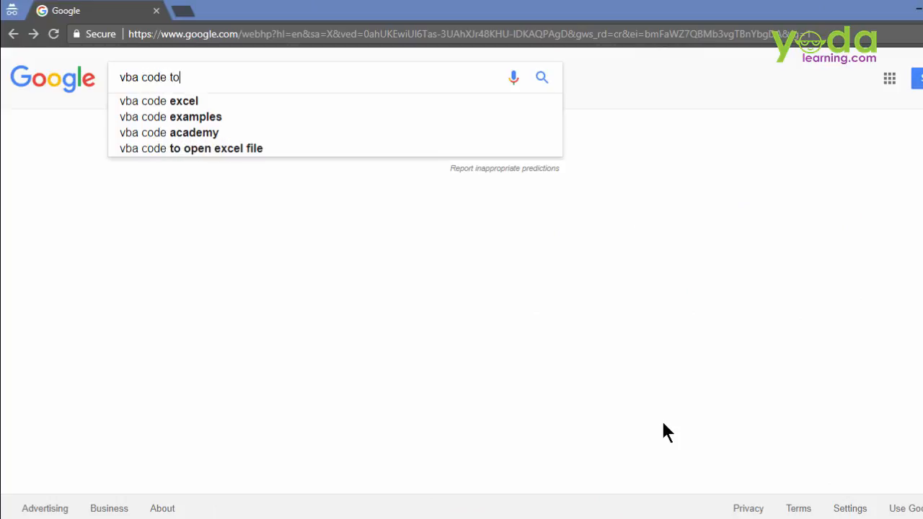
text(convert)
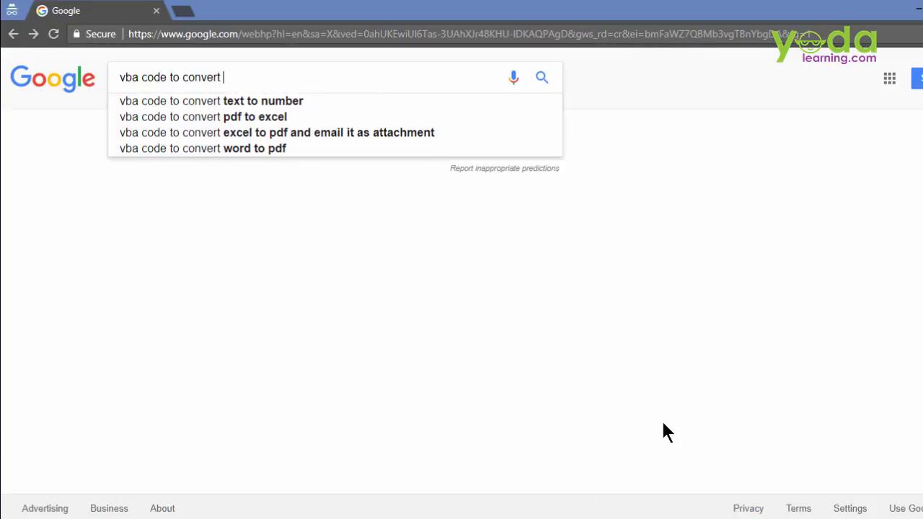
text(numbers to words)
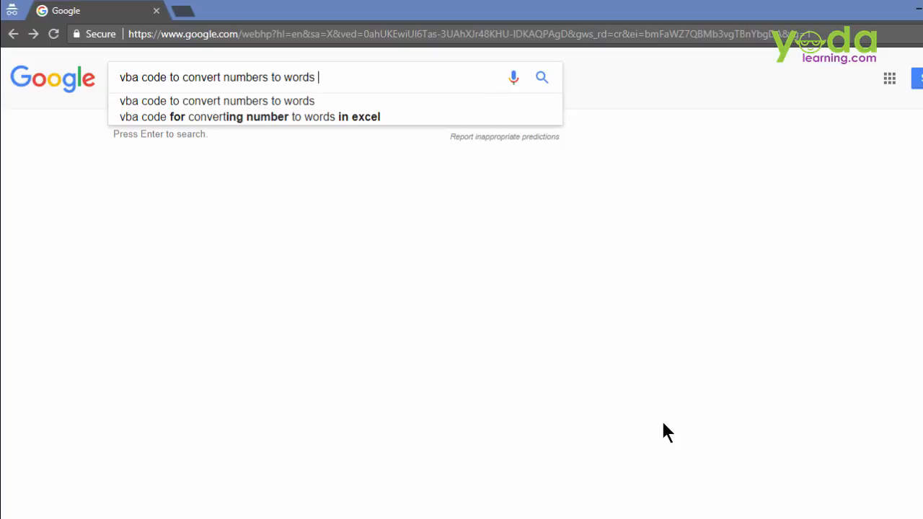
text(rupee)
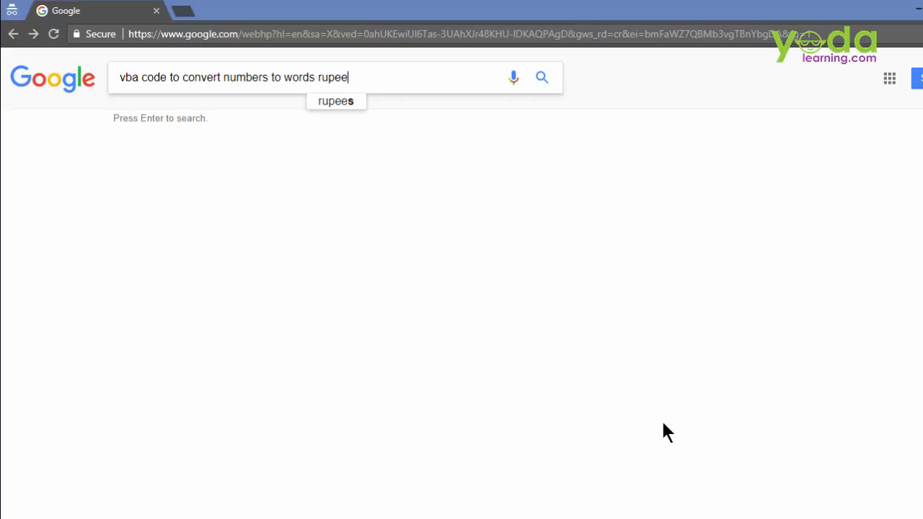
key(enter)
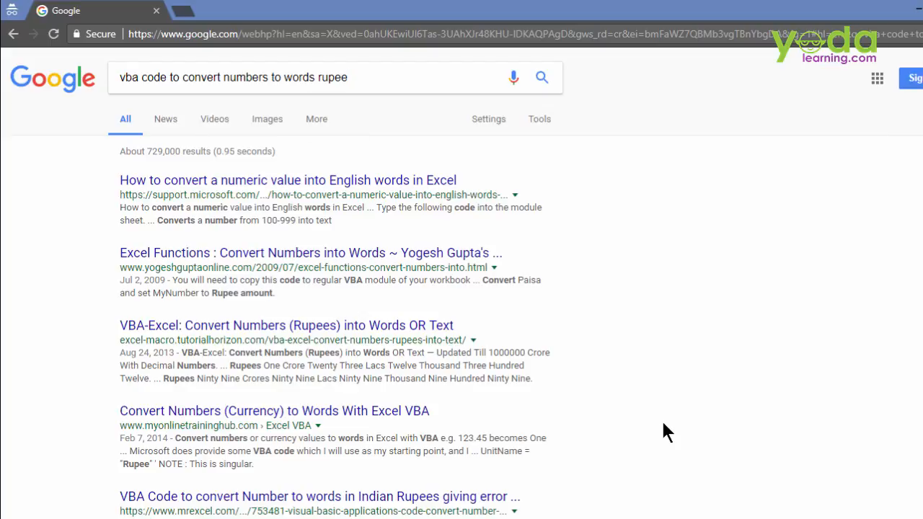
mouse_move(368, 277)
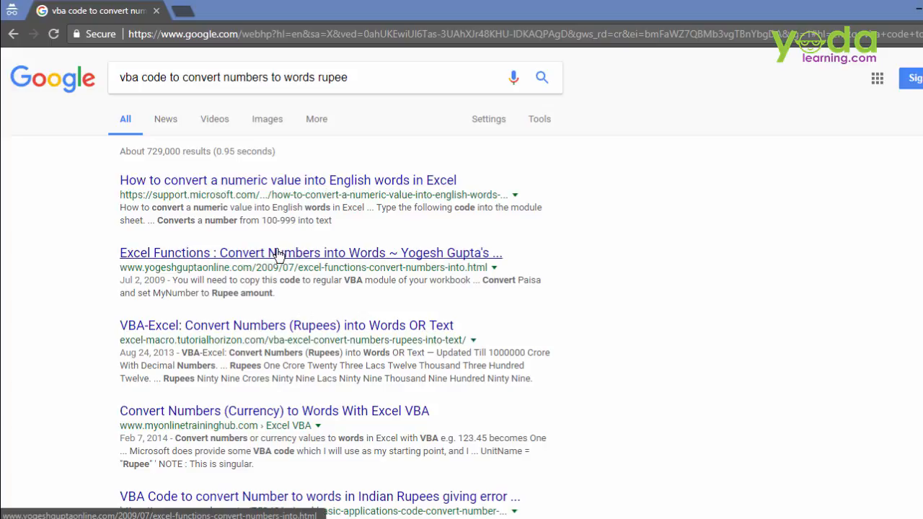
Step: Scroll down the numbers-to-words article to the SpellCurr code box and copy the VBA code
click(310, 252)
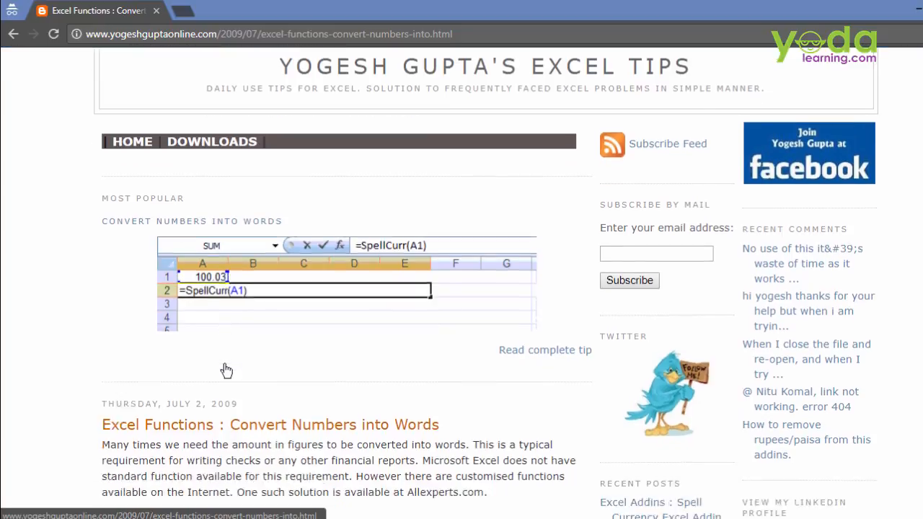
scroll(down, 3)
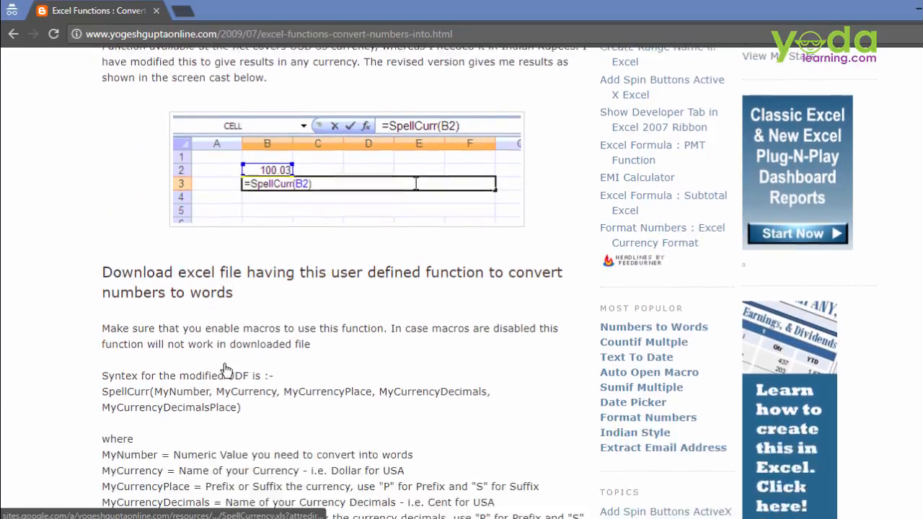
scroll(down, 3)
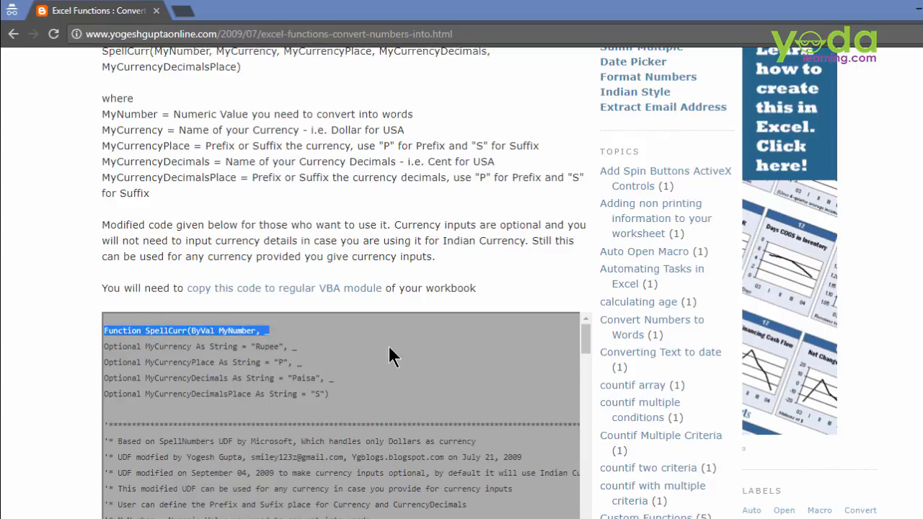
mouse_move(588, 335)
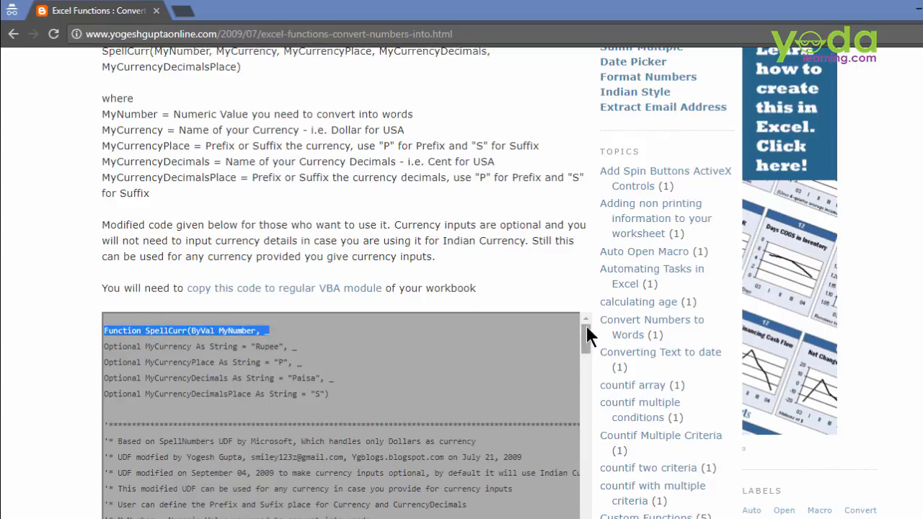
scroll(down, 3)
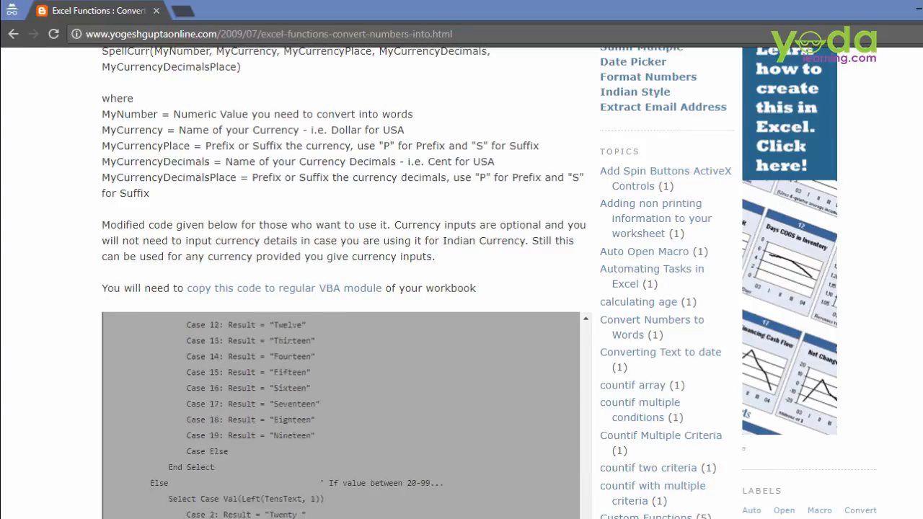
scroll(down, 3)
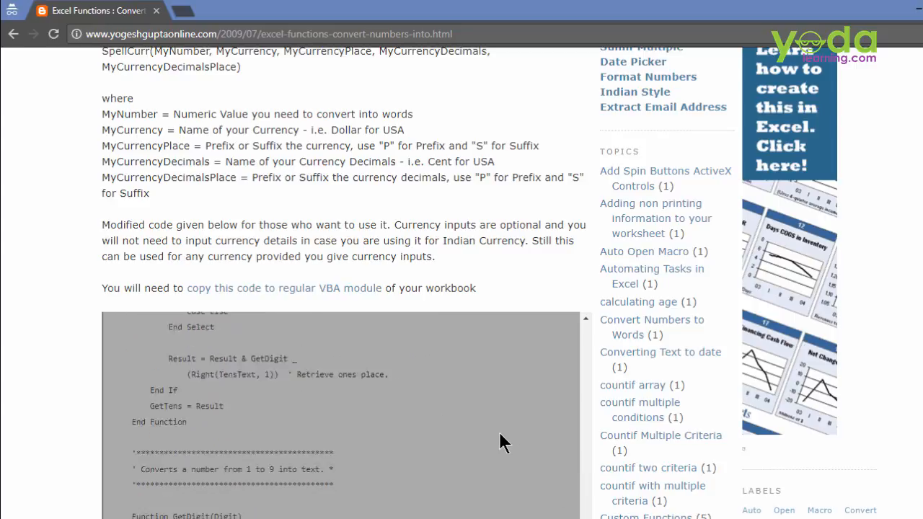
scroll(down, 3)
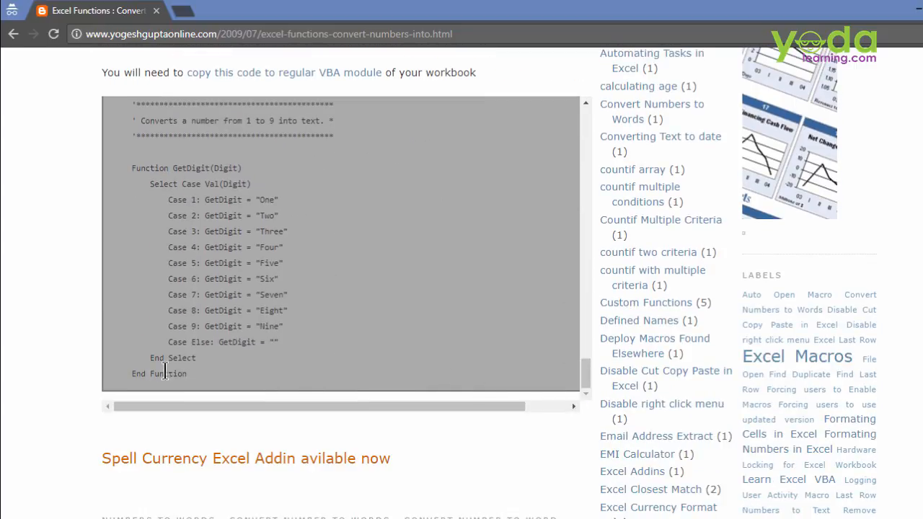
mouse_move(201, 380)
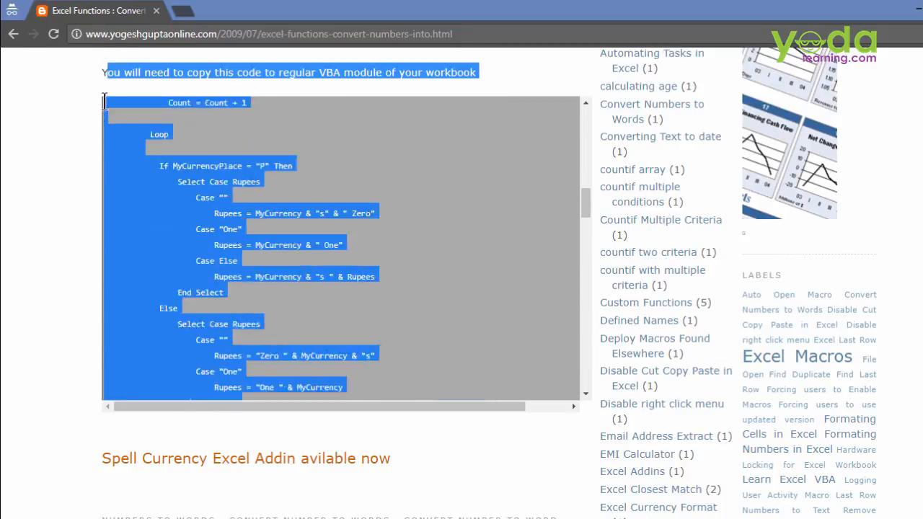
scroll(down, 3)
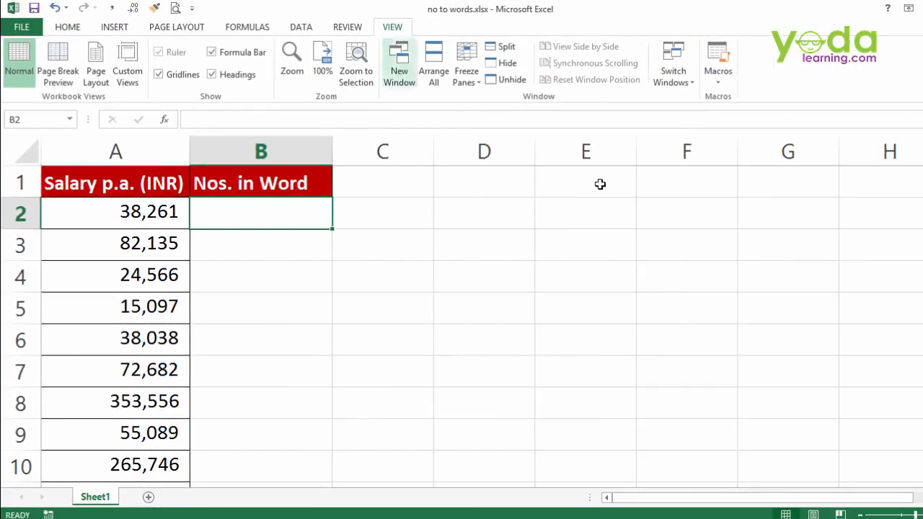
Step: Create macro test1 from View > Macros and paste the SpellCurr code into Module1
click(717, 61)
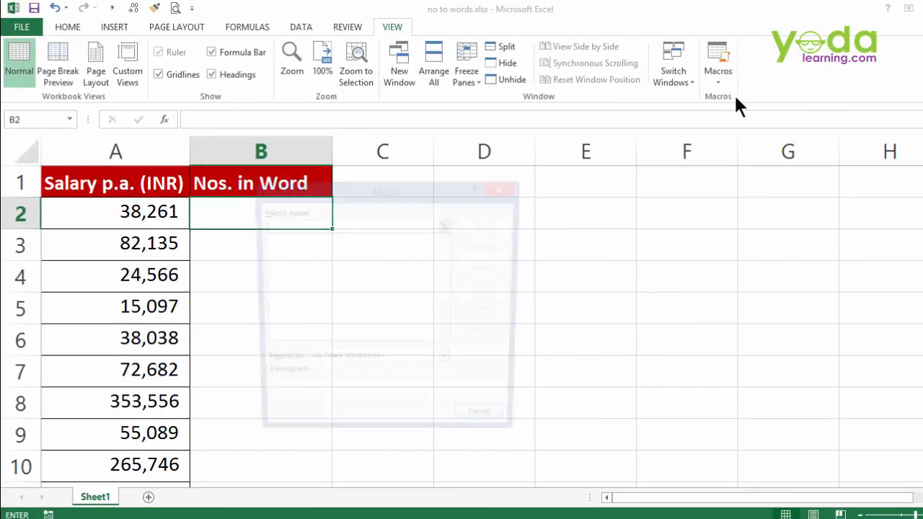
click(717, 61)
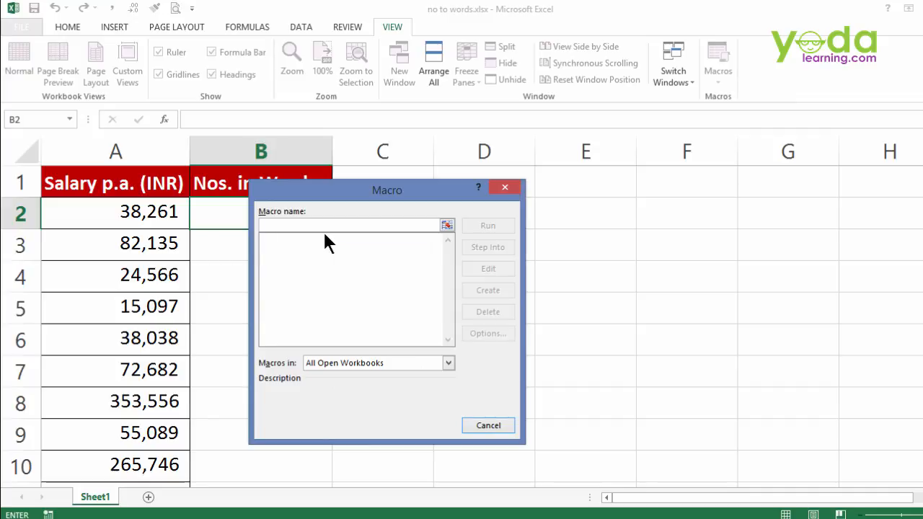
text(test1)
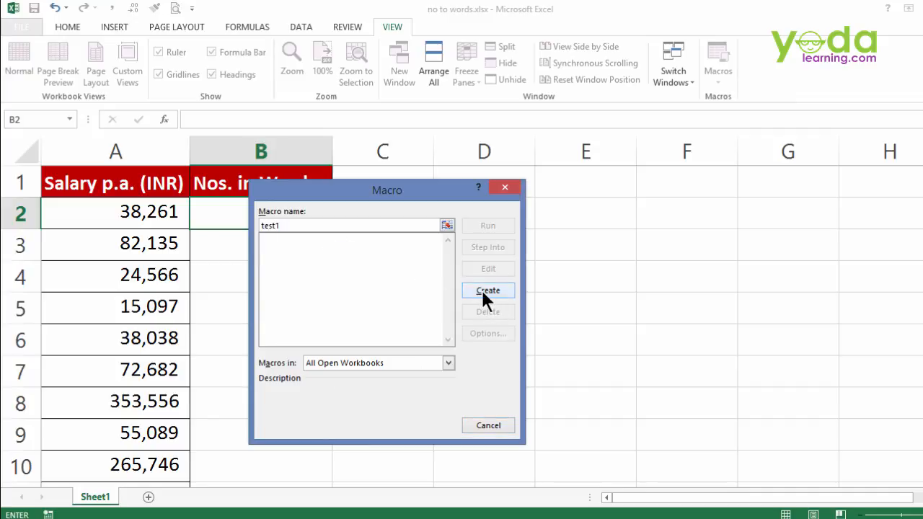
click(488, 290)
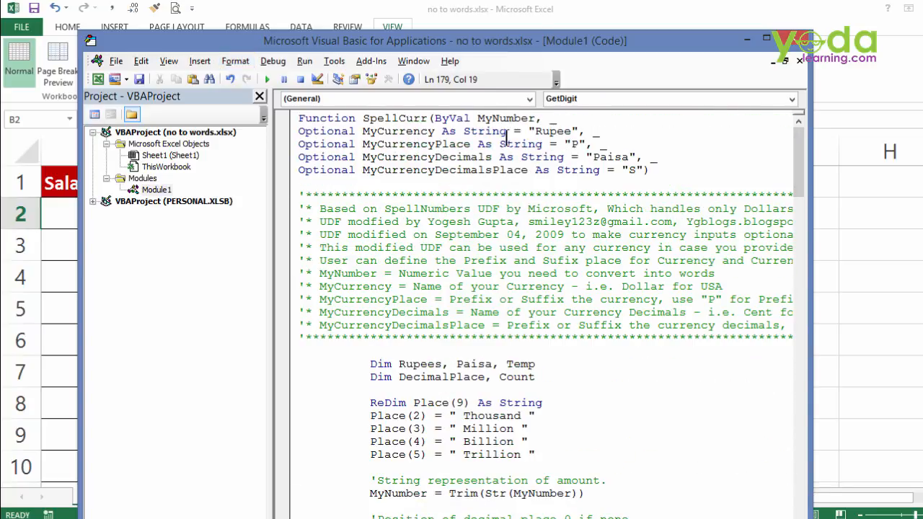
double_click(326, 118)
text(=s)
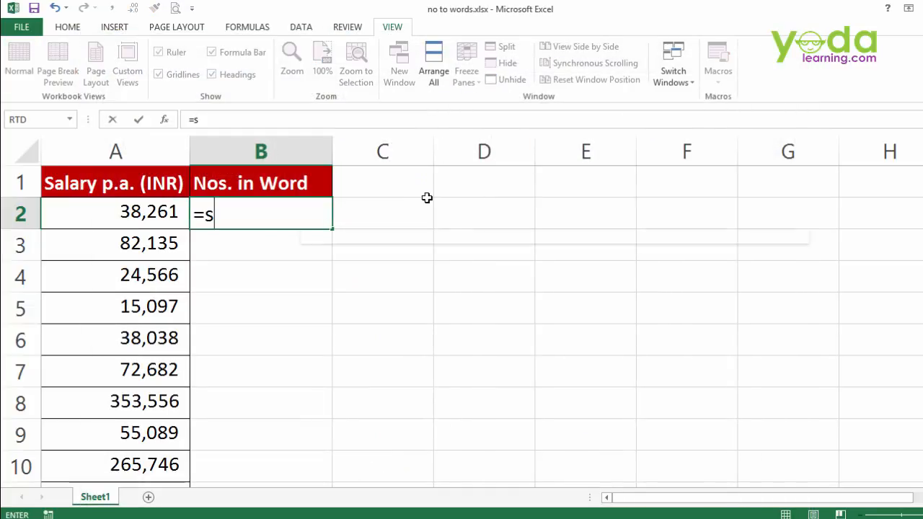
Step: Enter =SpellCurr(A2) in B2 and fill it down column B for the other salaries
text(pell)
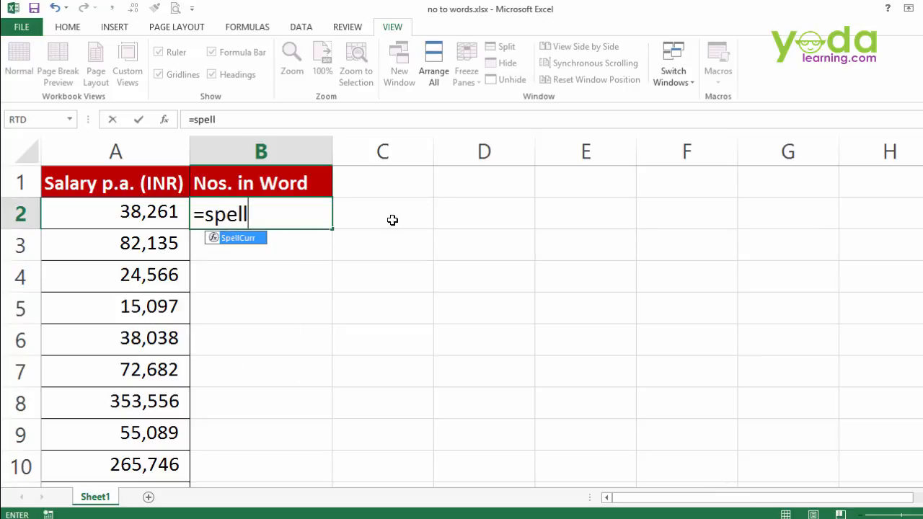
mouse_move(257, 250)
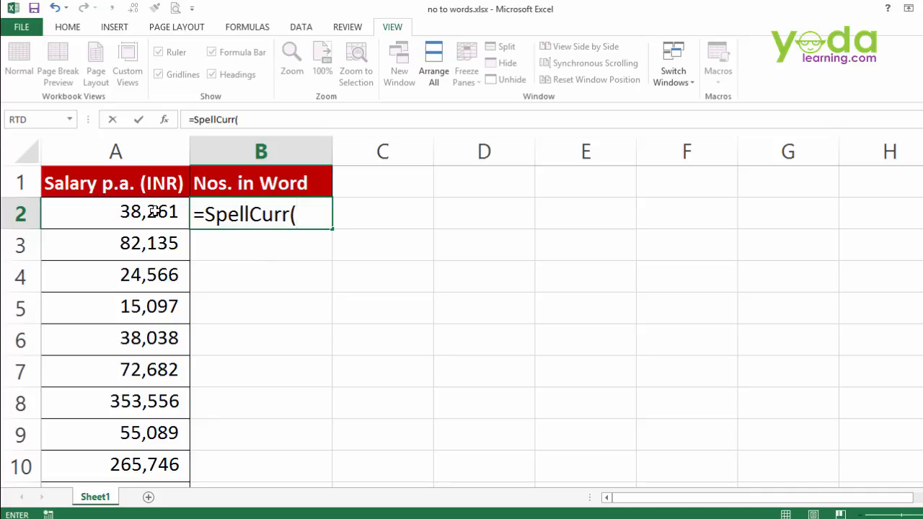
click(115, 211)
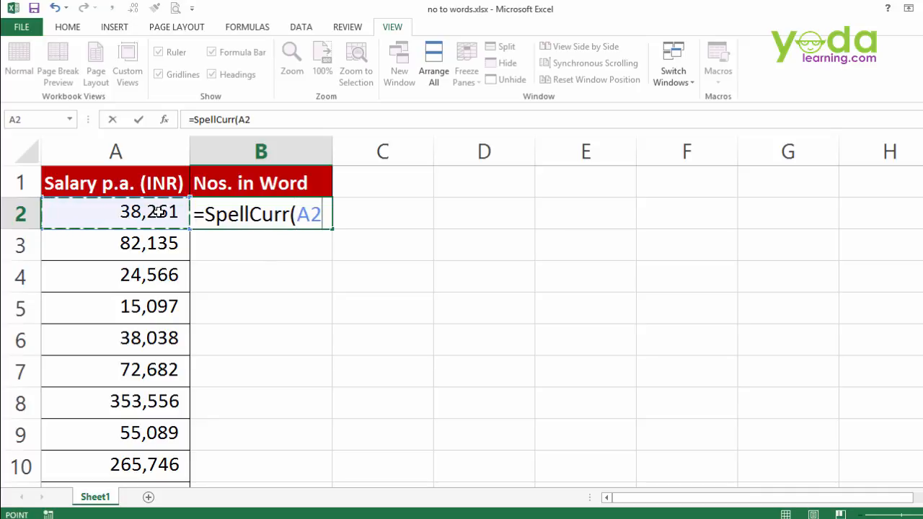
key(enter)
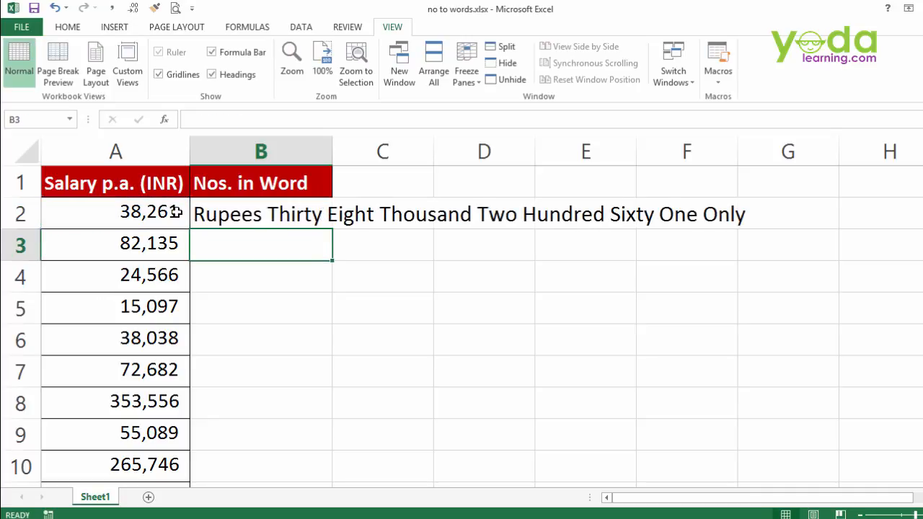
click(261, 214)
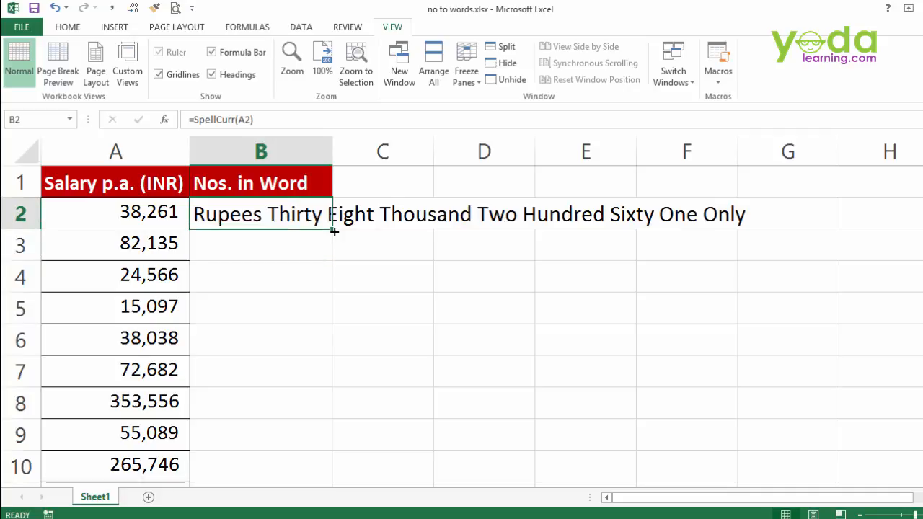
drag(332, 227, 339, 476)
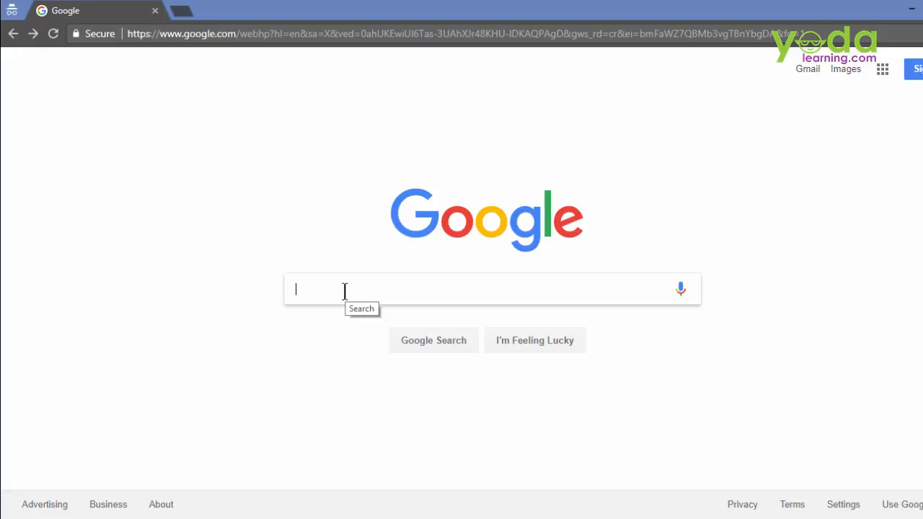
Step: Search Google for 'vba code to split a table by column'
text(vba code to spli)
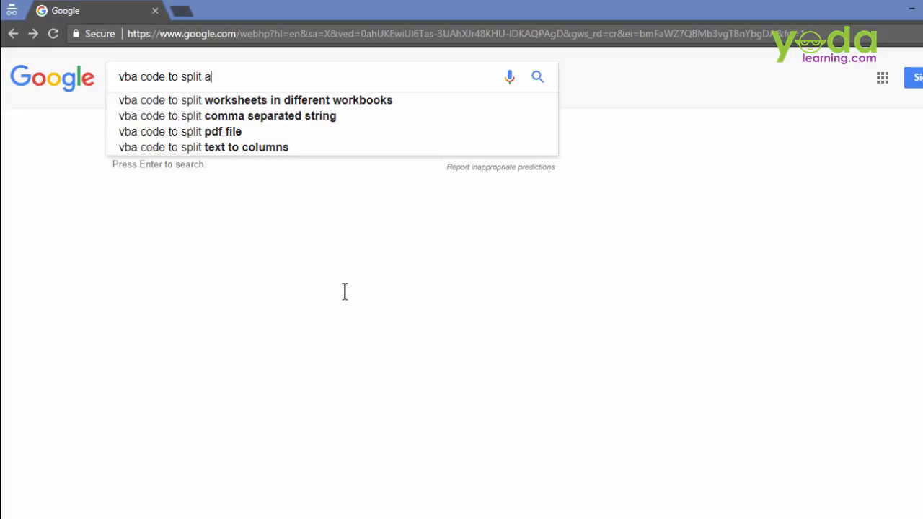
text(table by column)
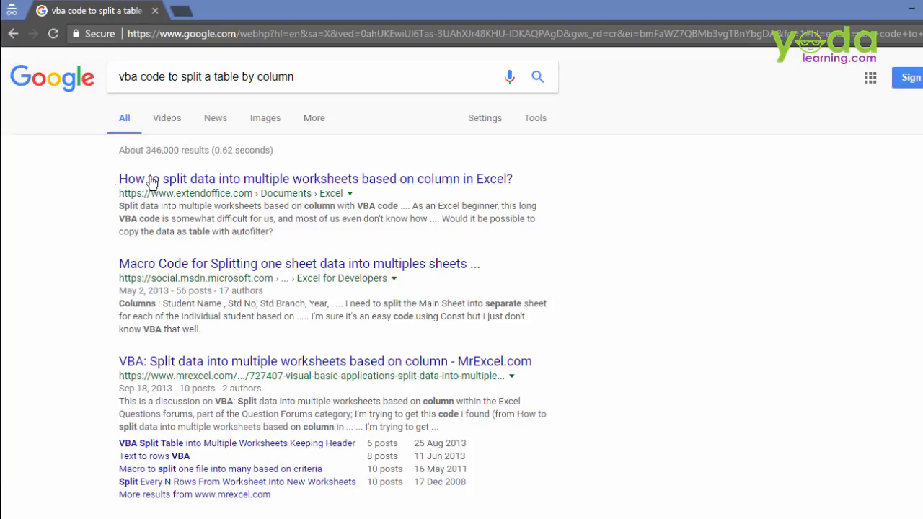
mouse_move(451, 183)
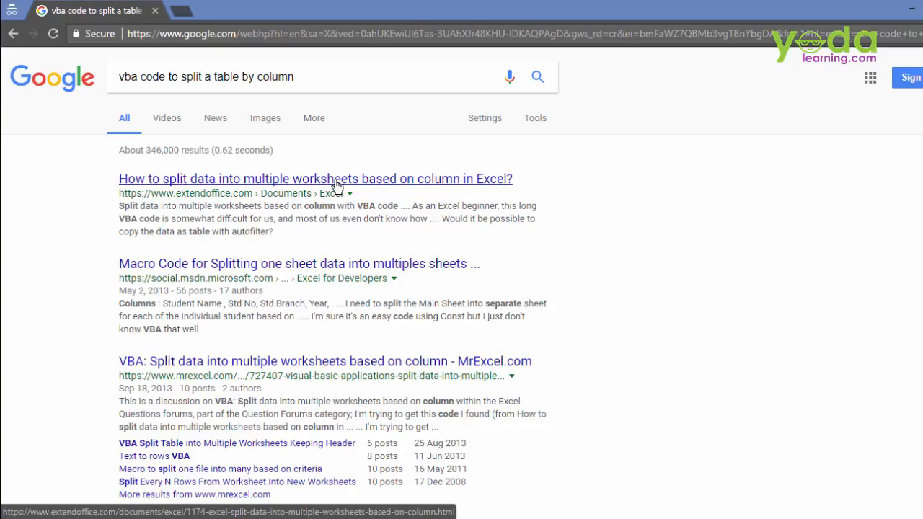
mouse_move(281, 187)
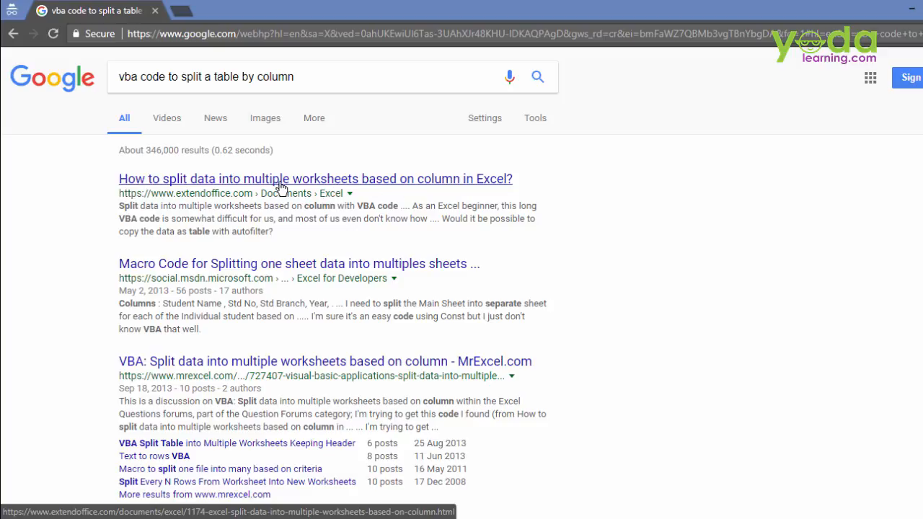
mouse_move(405, 186)
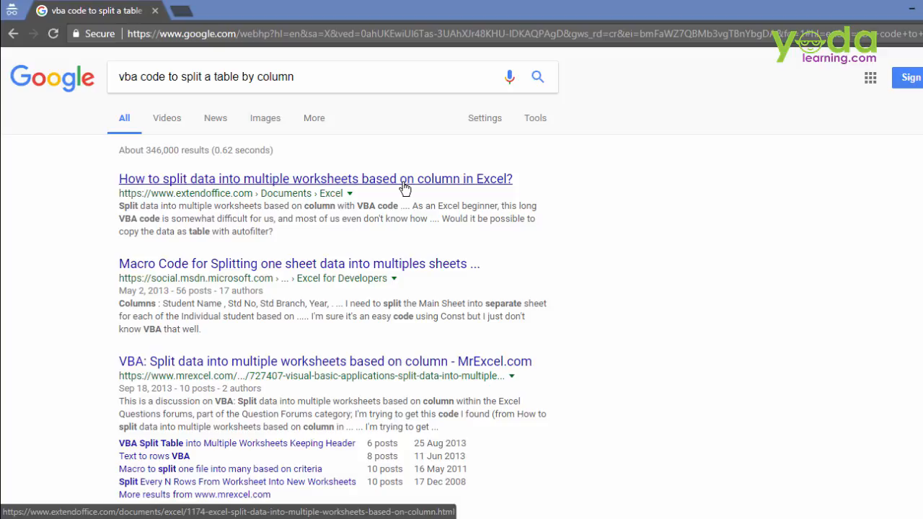
Step: Go to the ExtendOffice split-data-by-column article and reach its VBA code
click(315, 178)
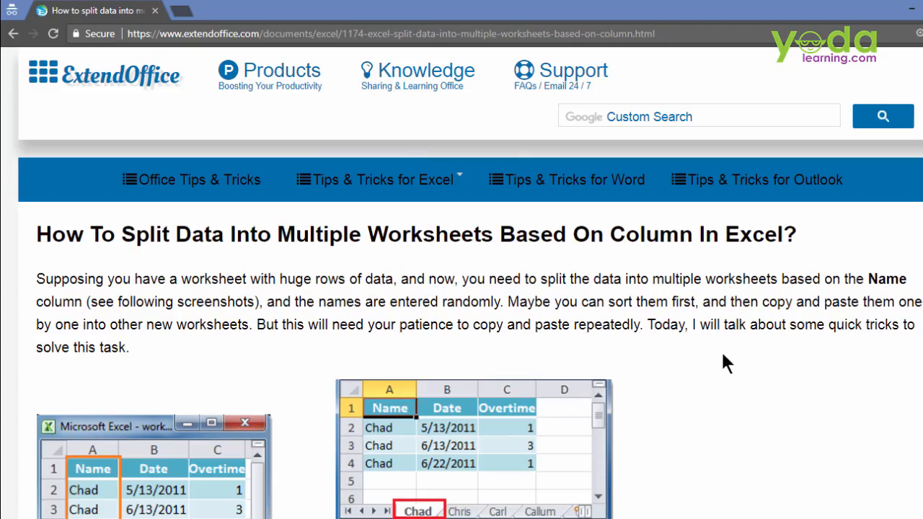
scroll(down, 3)
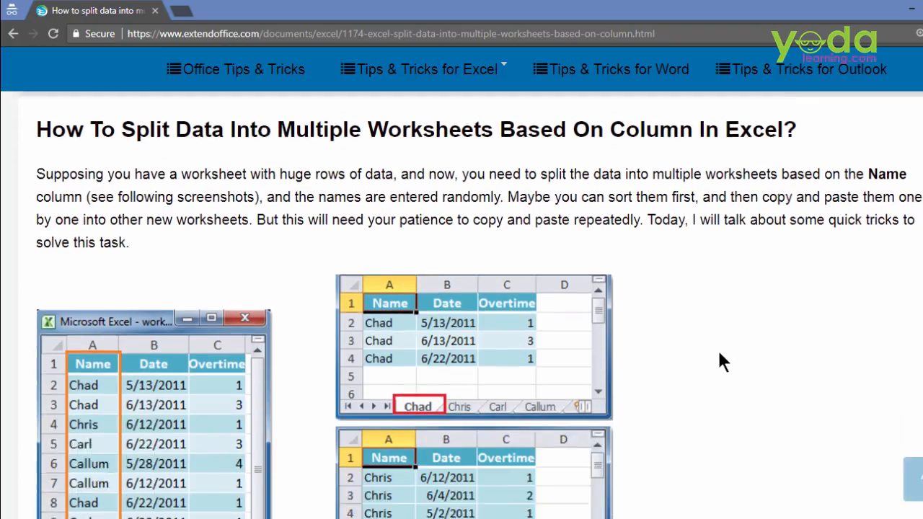
scroll(down, 3)
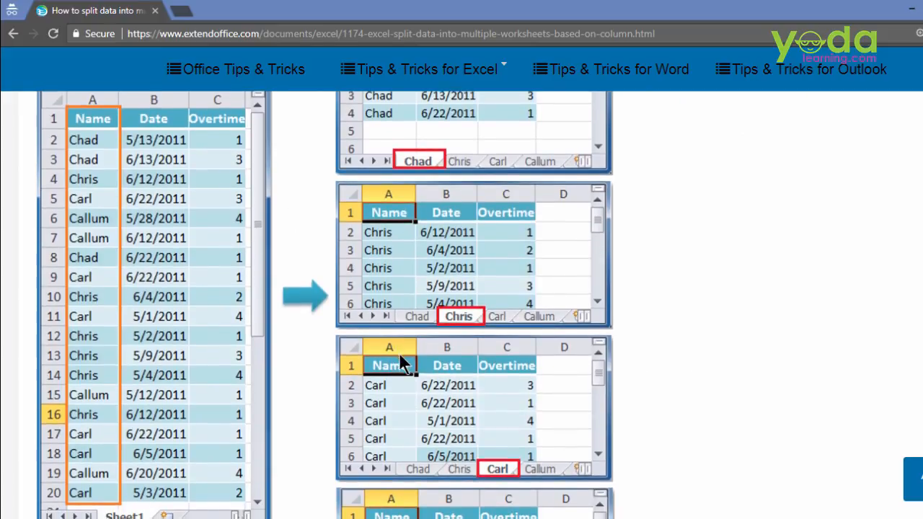
scroll(down, 3)
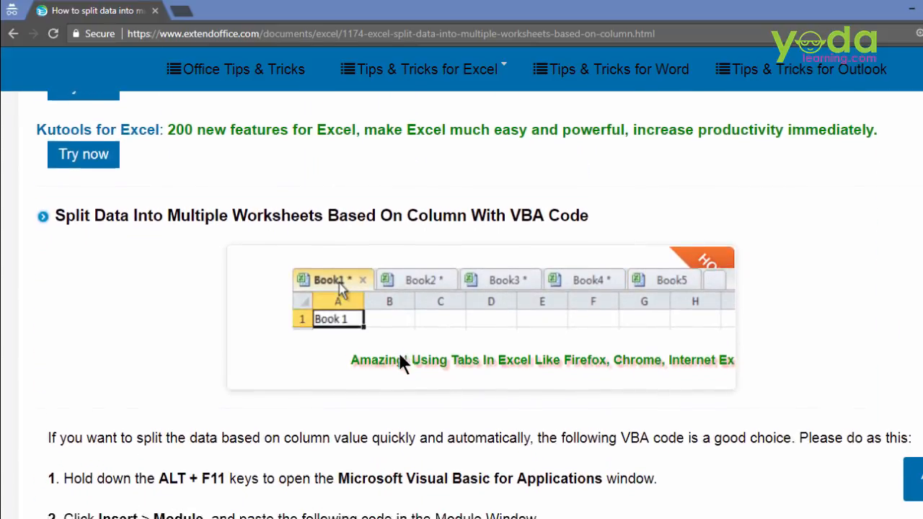
scroll(down, 3)
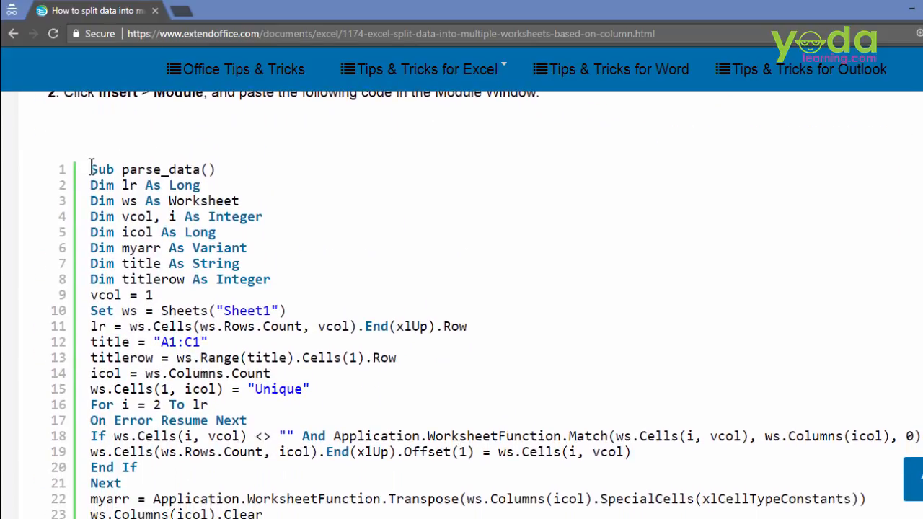
Step: Select the parse_data code from Sub parse_data() through End Sub and copy it
drag(90, 169, 201, 184)
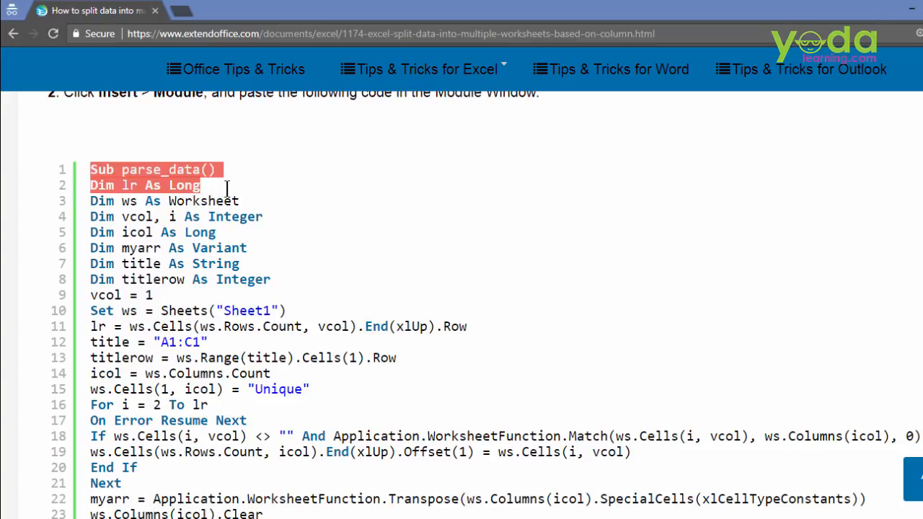
drag(227, 185, 223, 390)
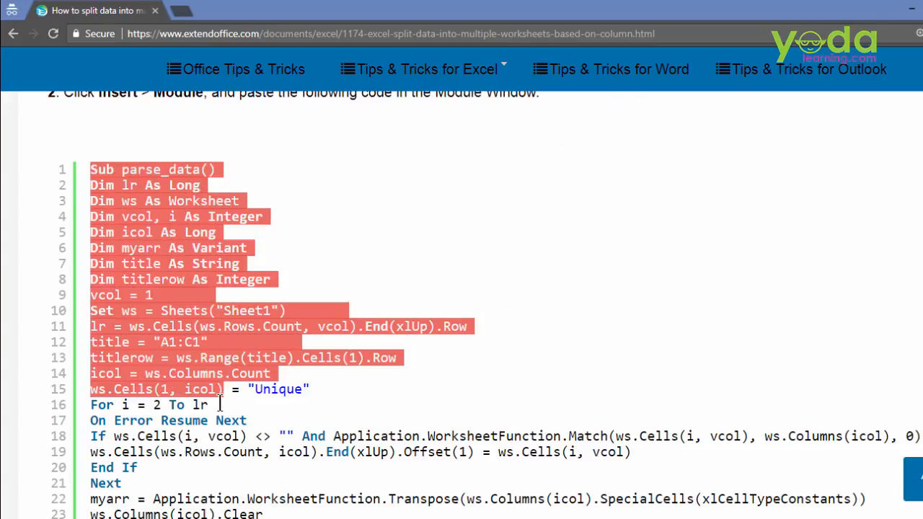
scroll(down, 3)
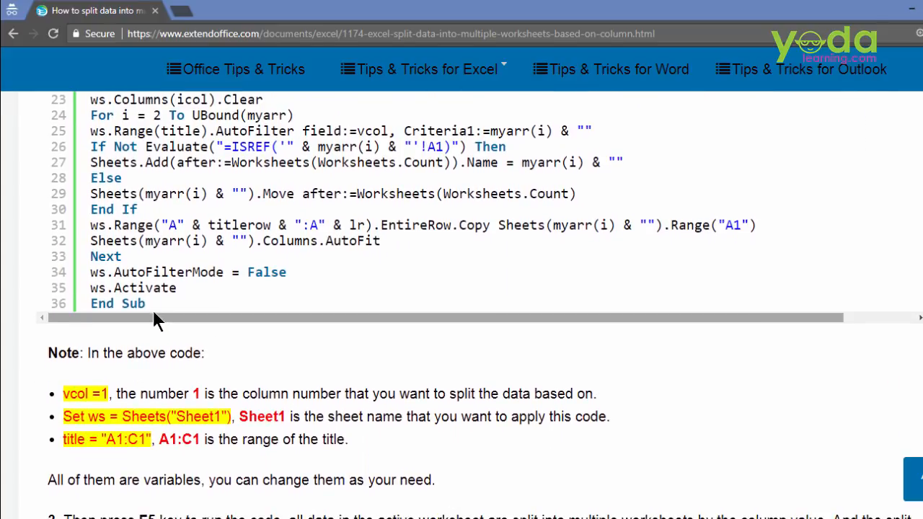
double_click(117, 303)
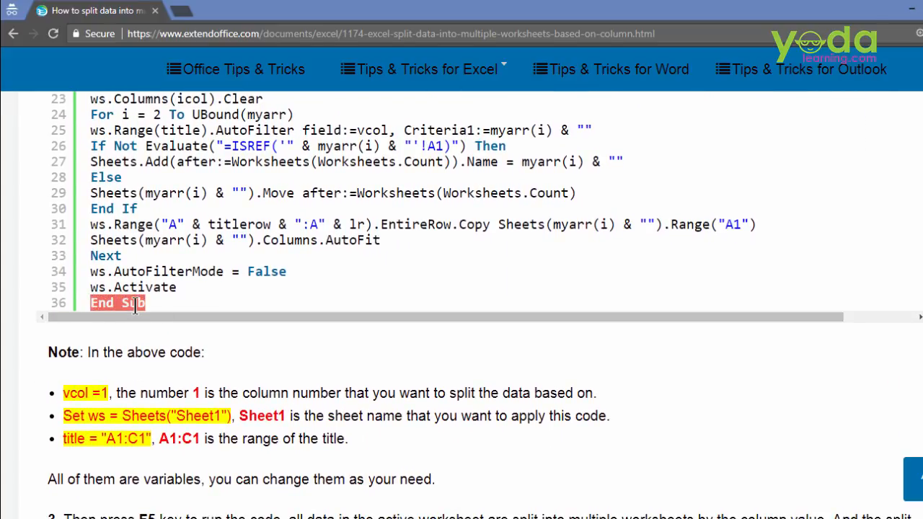
mouse_move(100, 409)
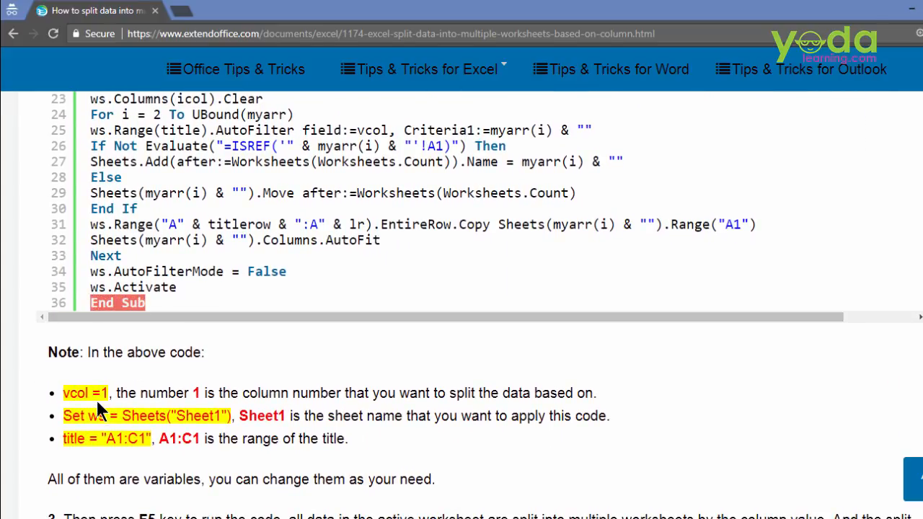
mouse_move(186, 319)
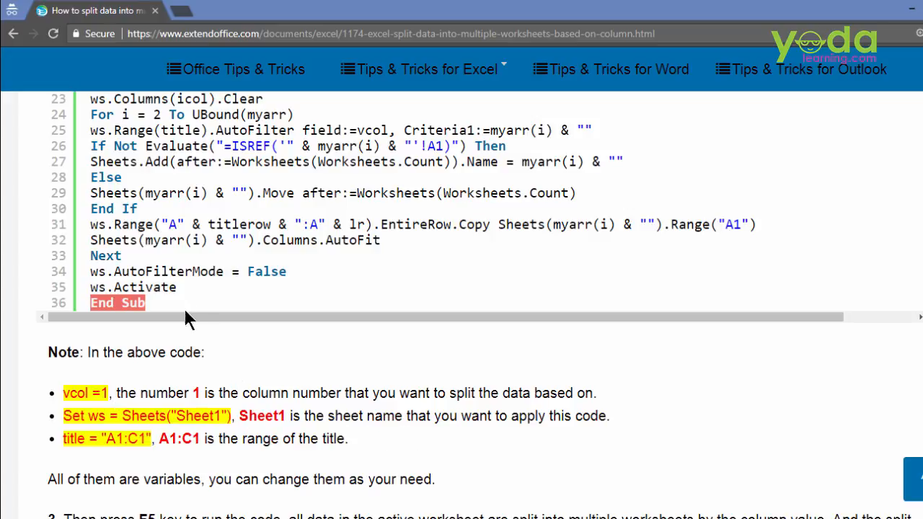
scroll(up, 3)
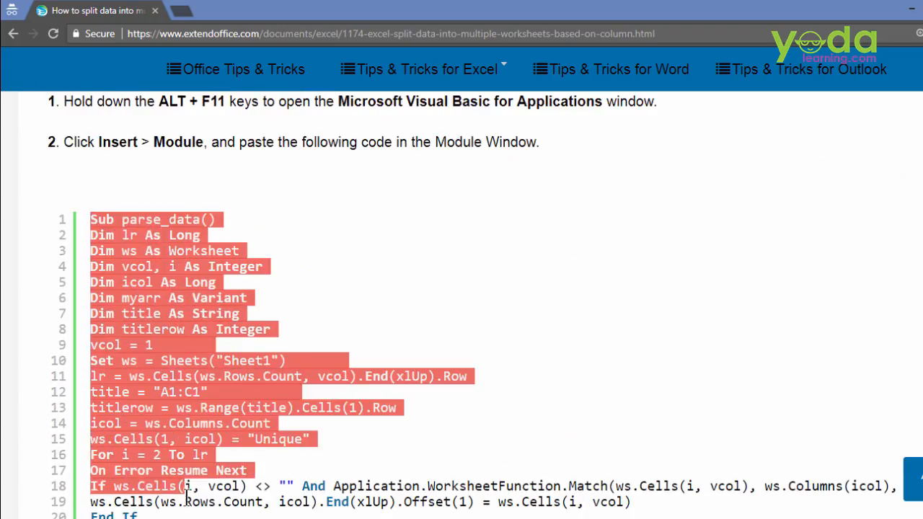
scroll(down, 3)
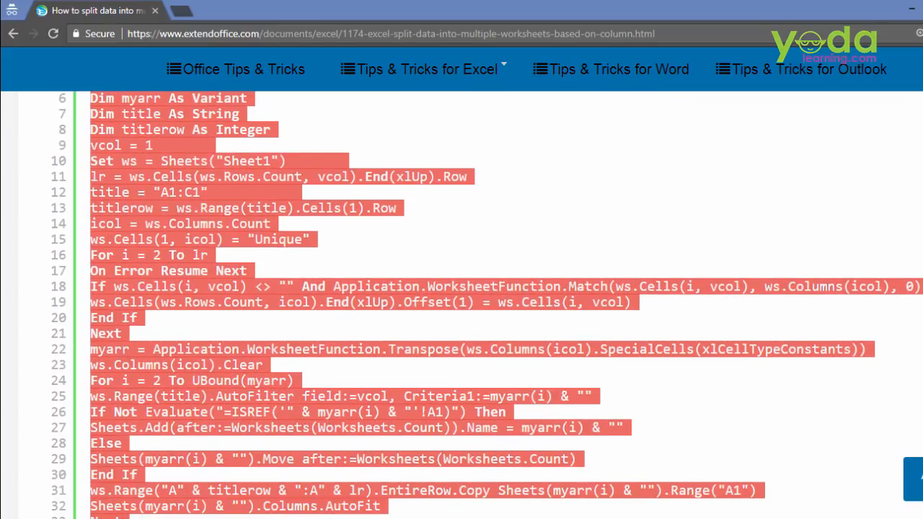
scroll(down, 3)
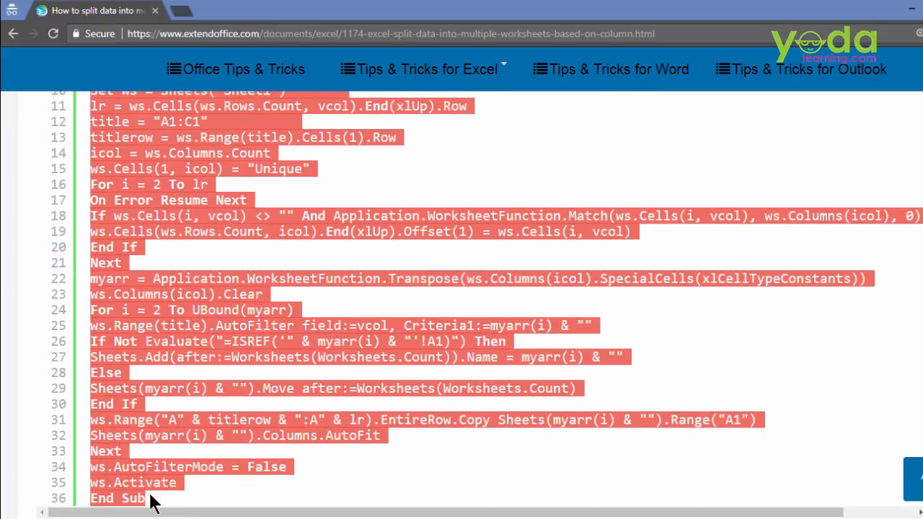
scroll(down, 3)
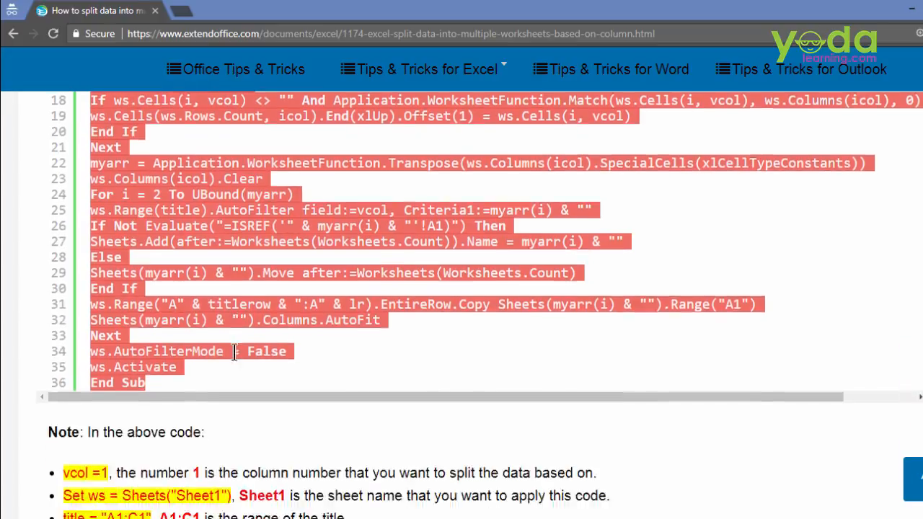
scroll(down, 3)
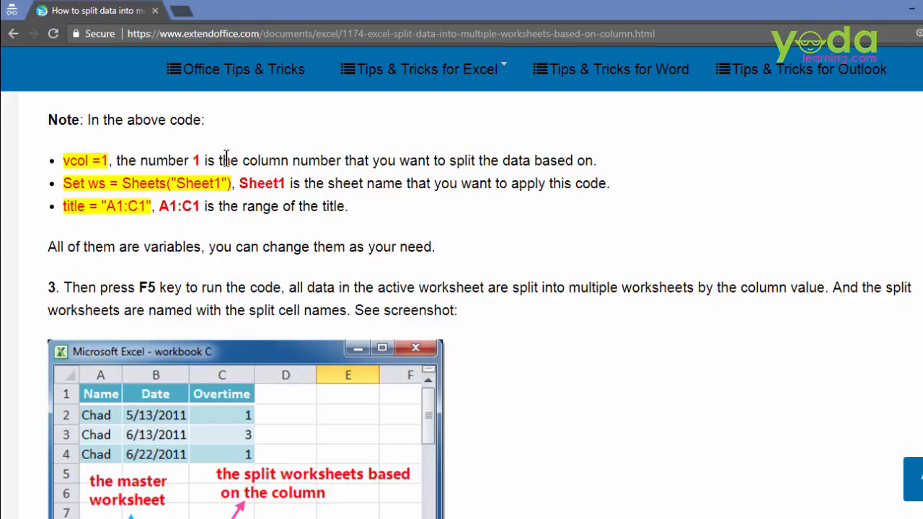
mouse_move(232, 179)
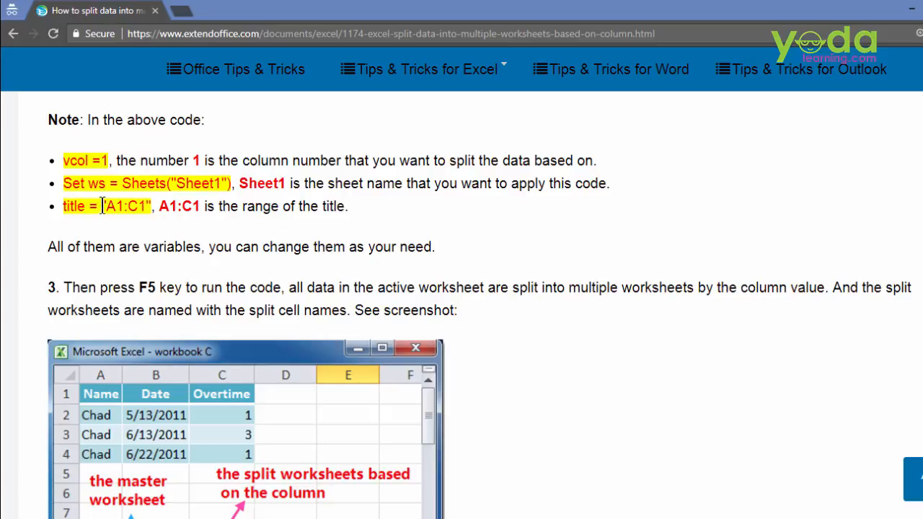
mouse_move(386, 217)
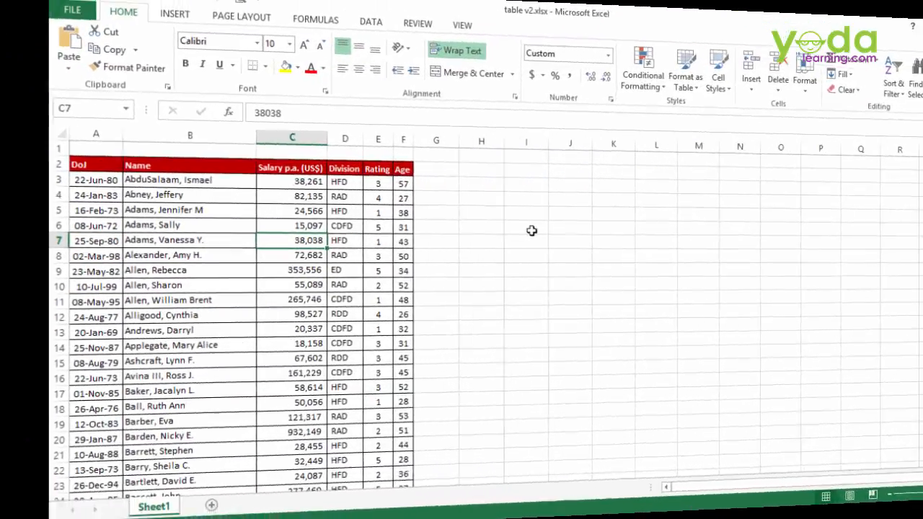
Step: In table v2, start a new macro named test1 from View > Macros
click(462, 24)
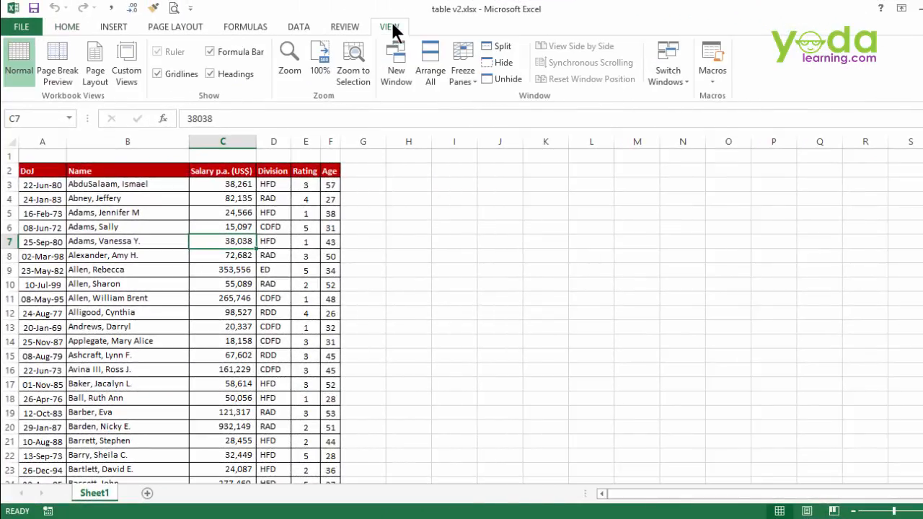
mouse_move(711, 65)
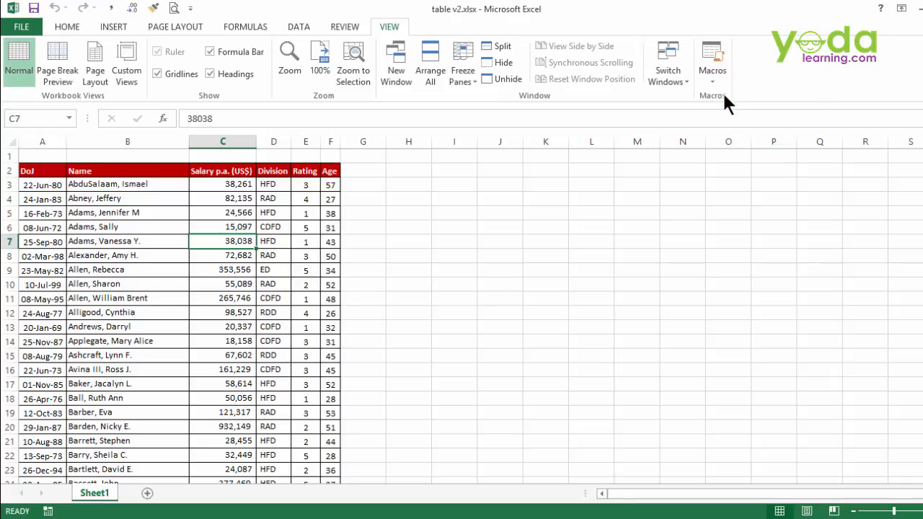
click(711, 61)
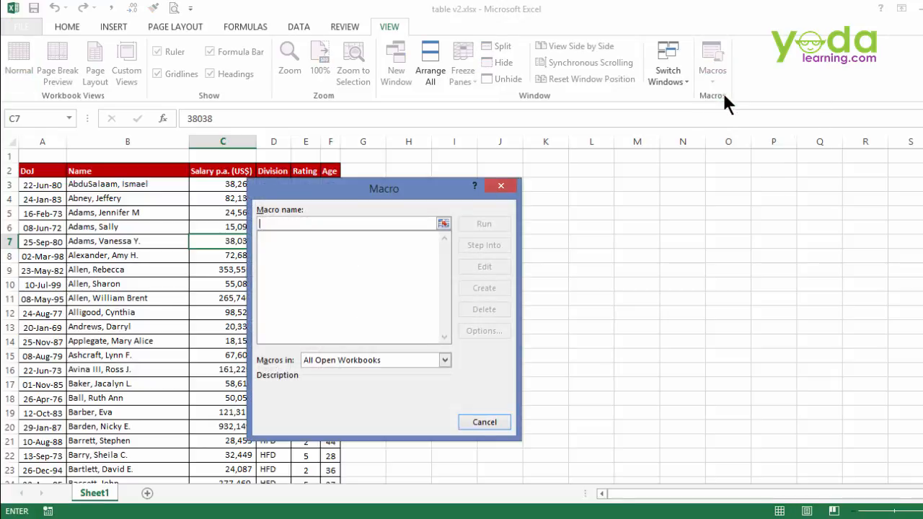
text(test1)
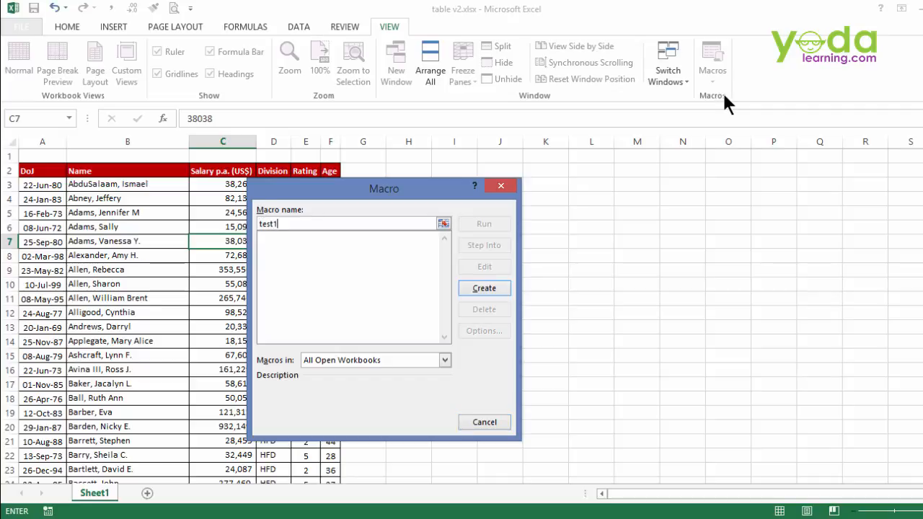
mouse_move(706, 147)
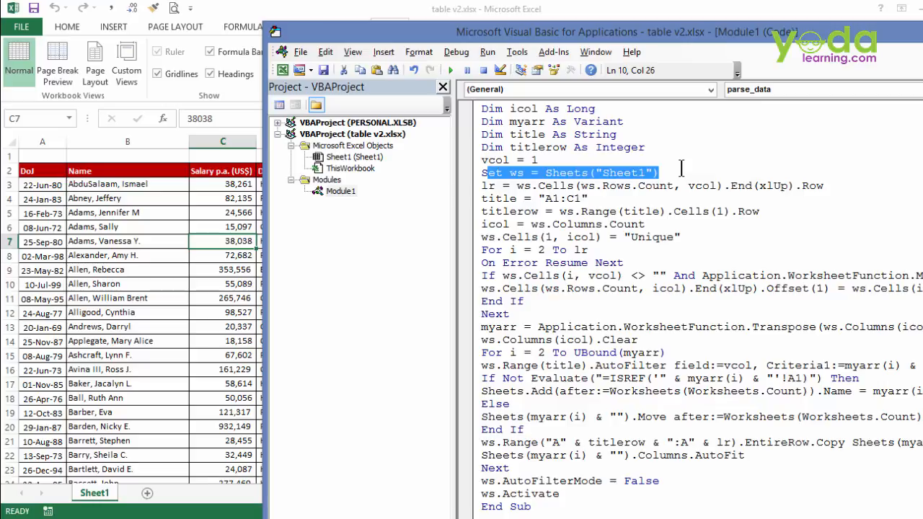
mouse_move(276, 98)
text(2)
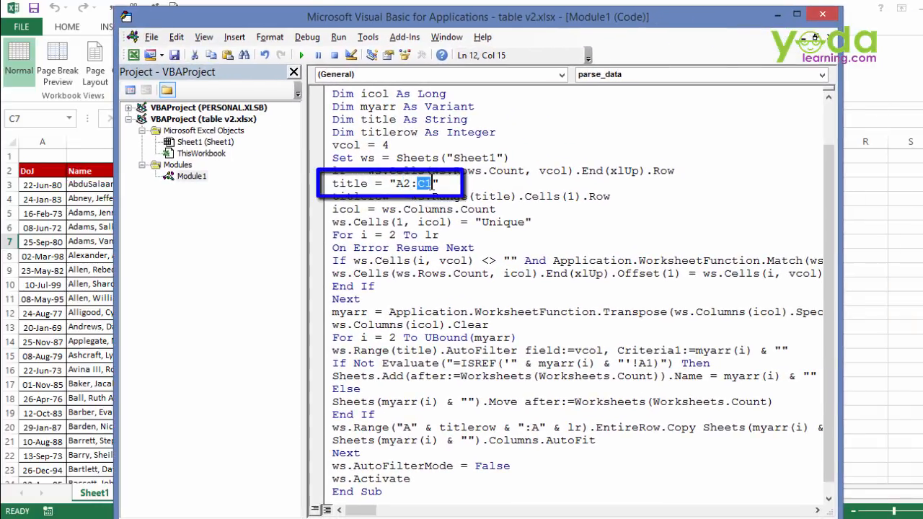
Step: Set parse_data to vcol = 4 and title "A2:F2", then leave the VBA editor
text(F2)
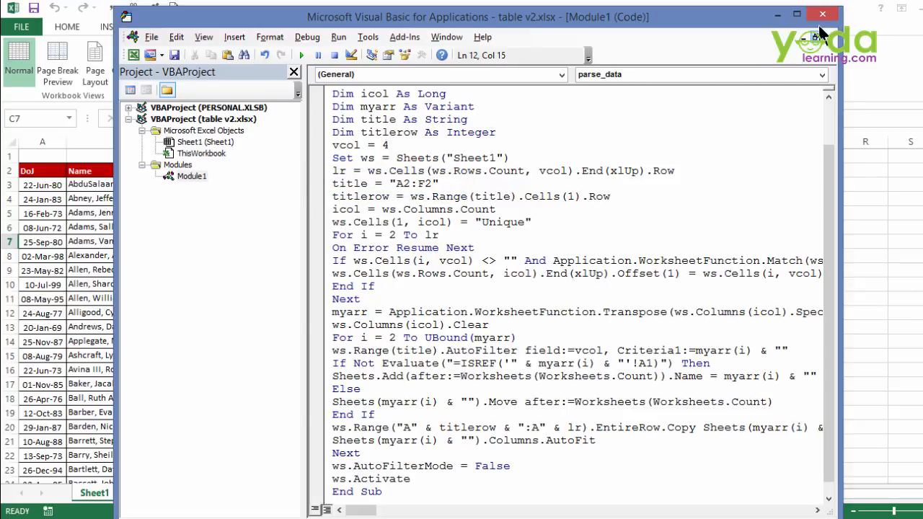
click(822, 13)
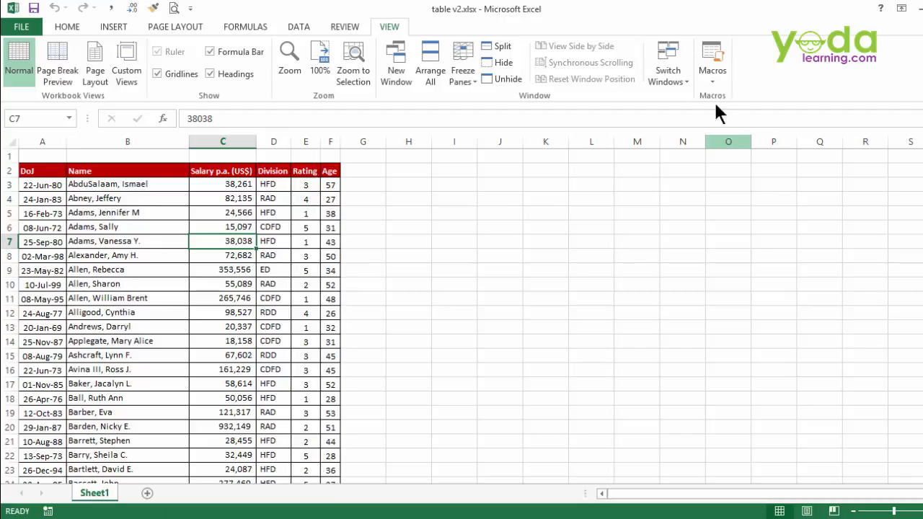
Step: Run parse_data to create one sheet per Division and view the new RDD sheet
click(712, 61)
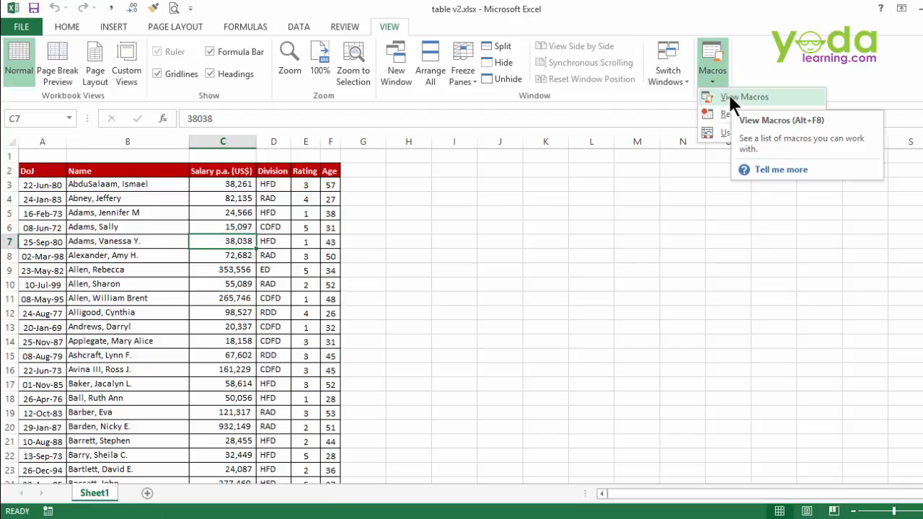
click(743, 96)
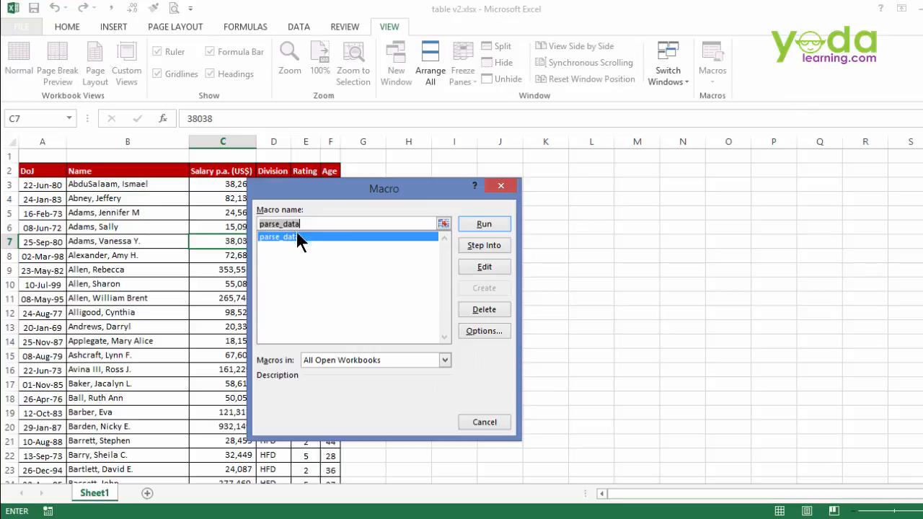
click(484, 223)
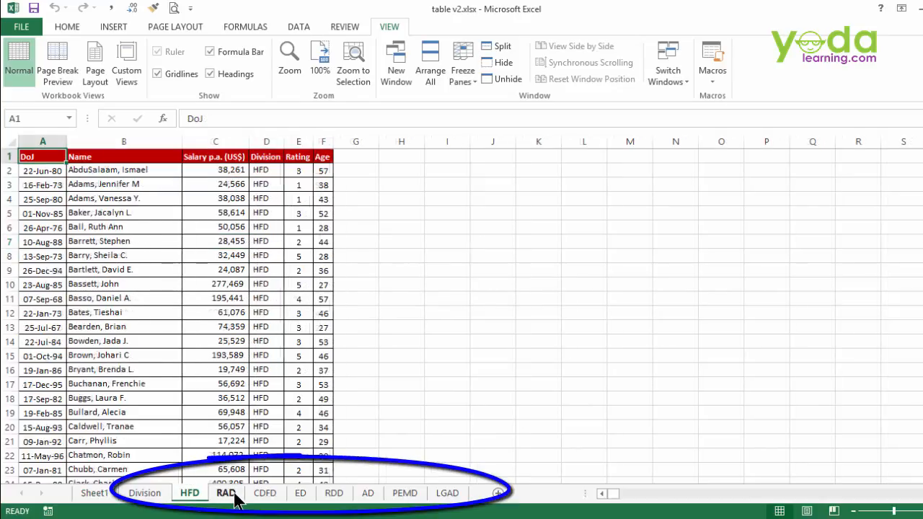
click(334, 493)
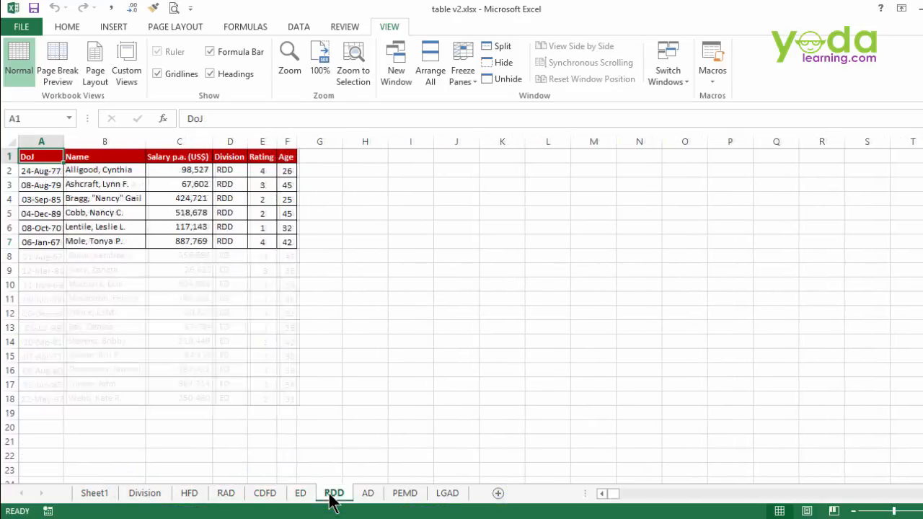